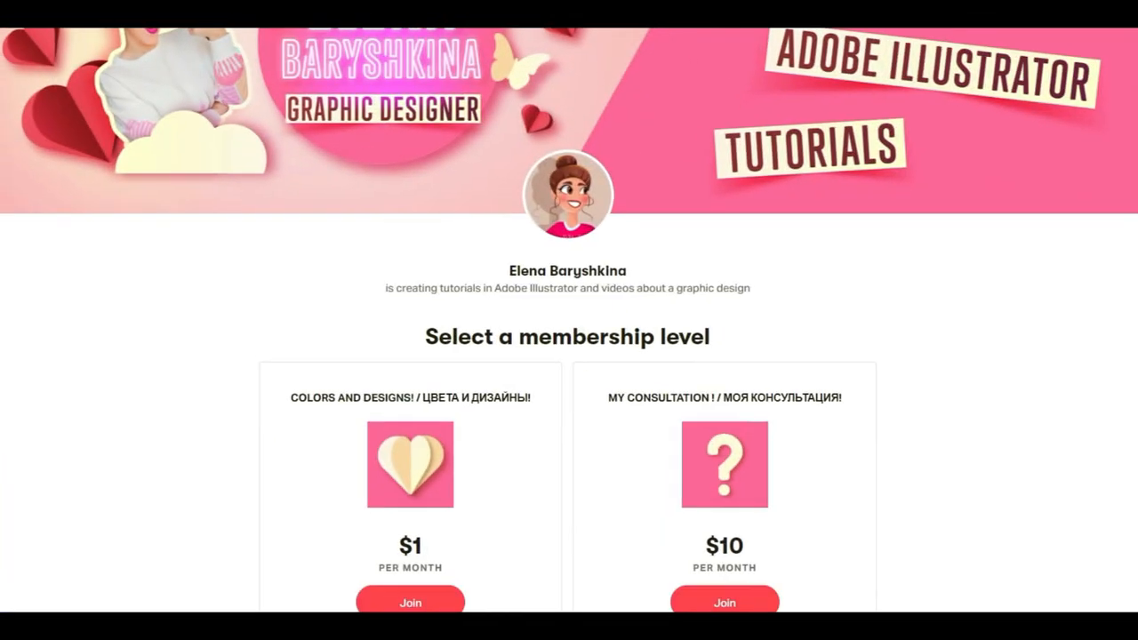
# Scroll through Freepik's wood photo results to the end of the page and back up.
pyautogui.scroll(-3)
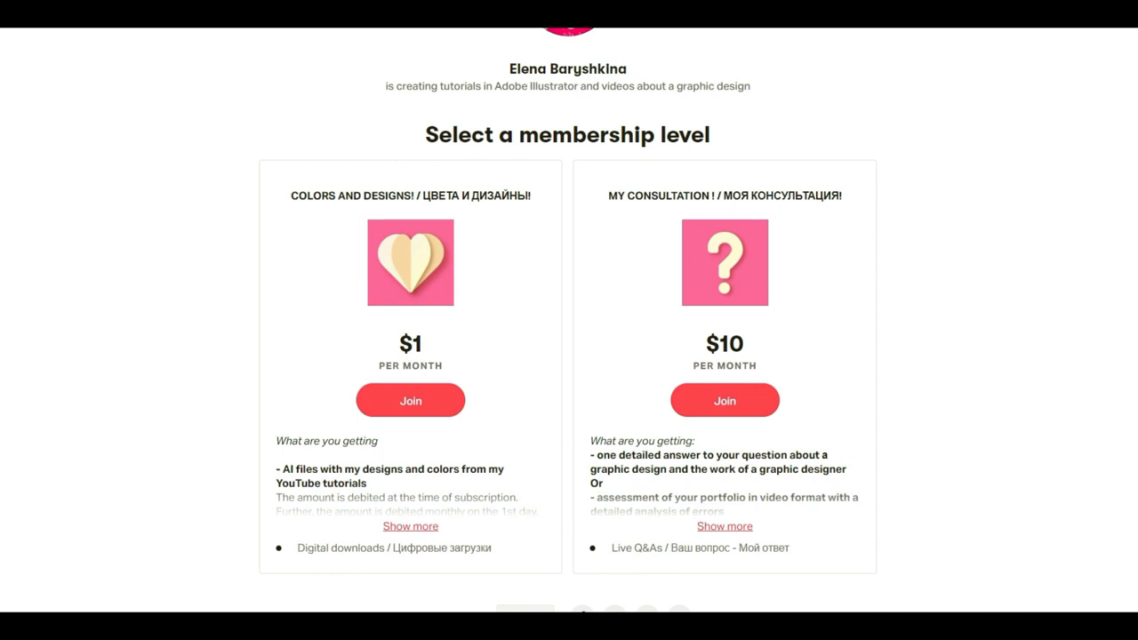
pyautogui.scroll(-3)
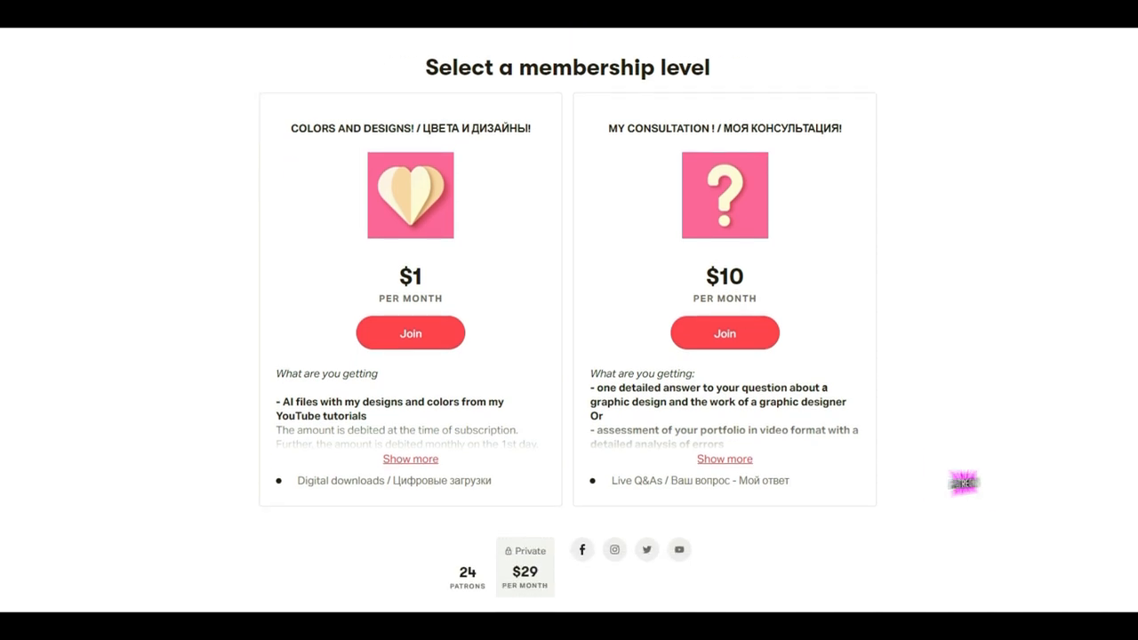
pyautogui.scroll(-3)
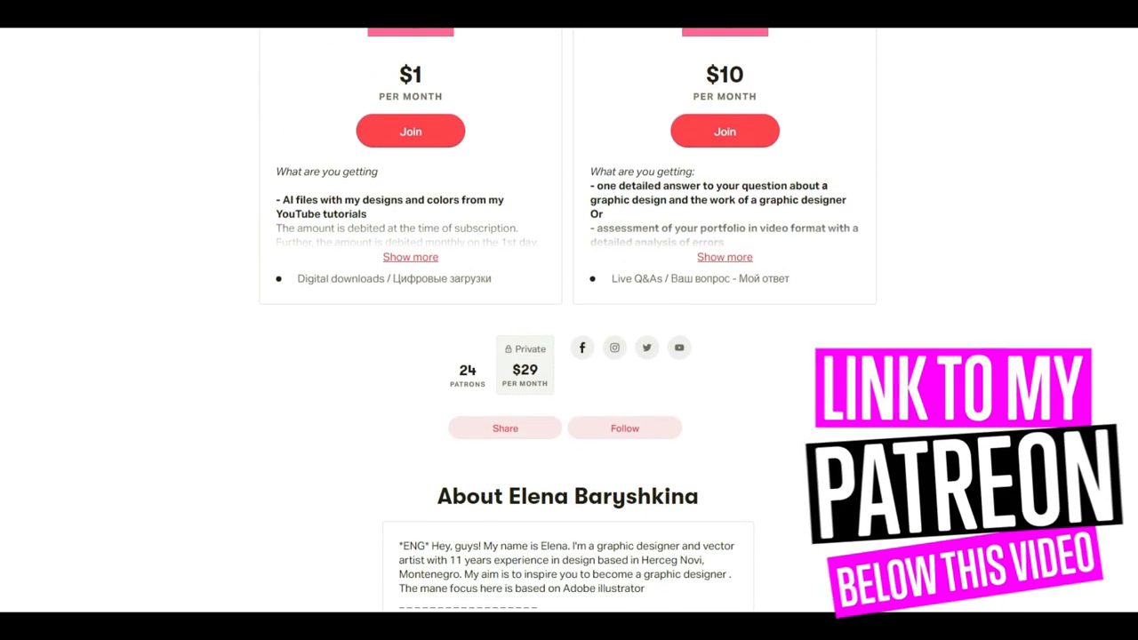
pyautogui.scroll(-3)
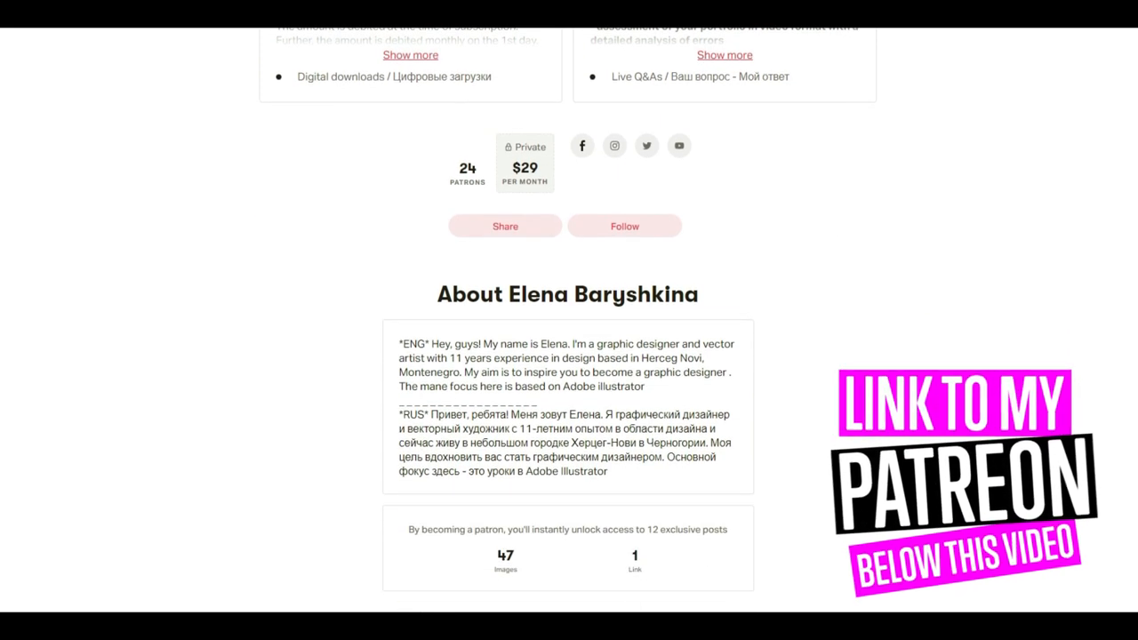
pyautogui.scroll(-3)
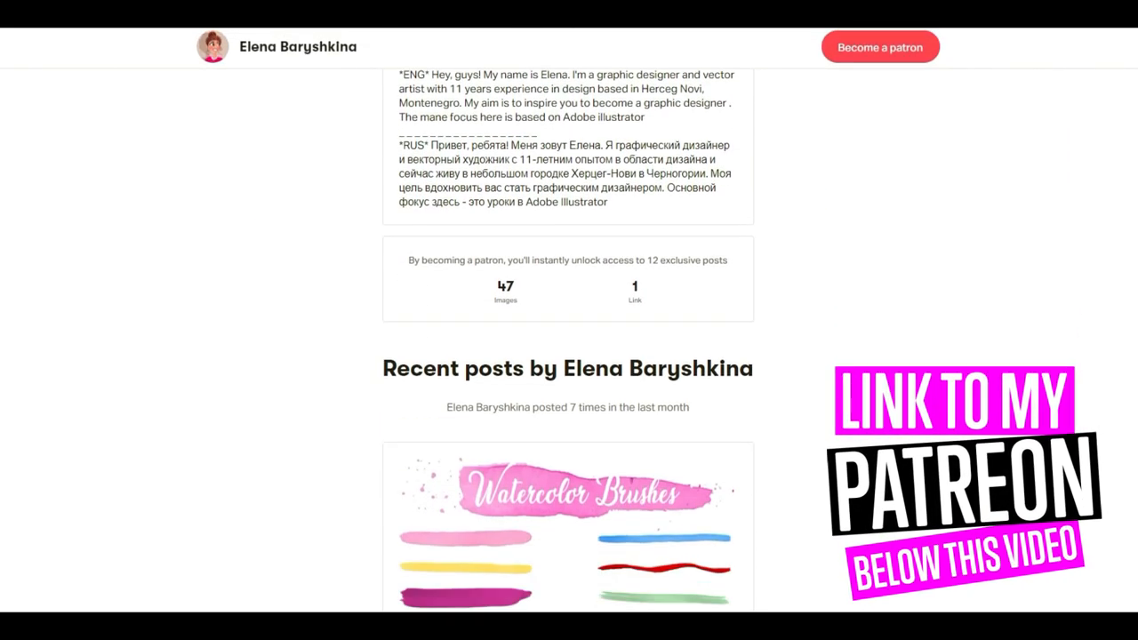
pyautogui.scroll(-3)
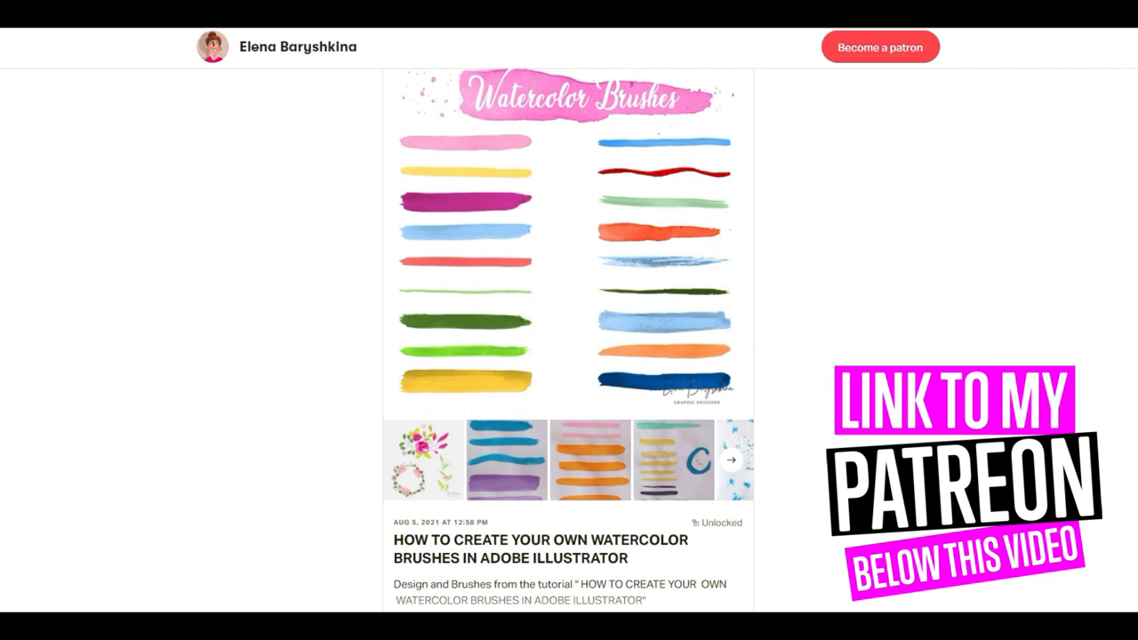
pyautogui.scroll(-3)
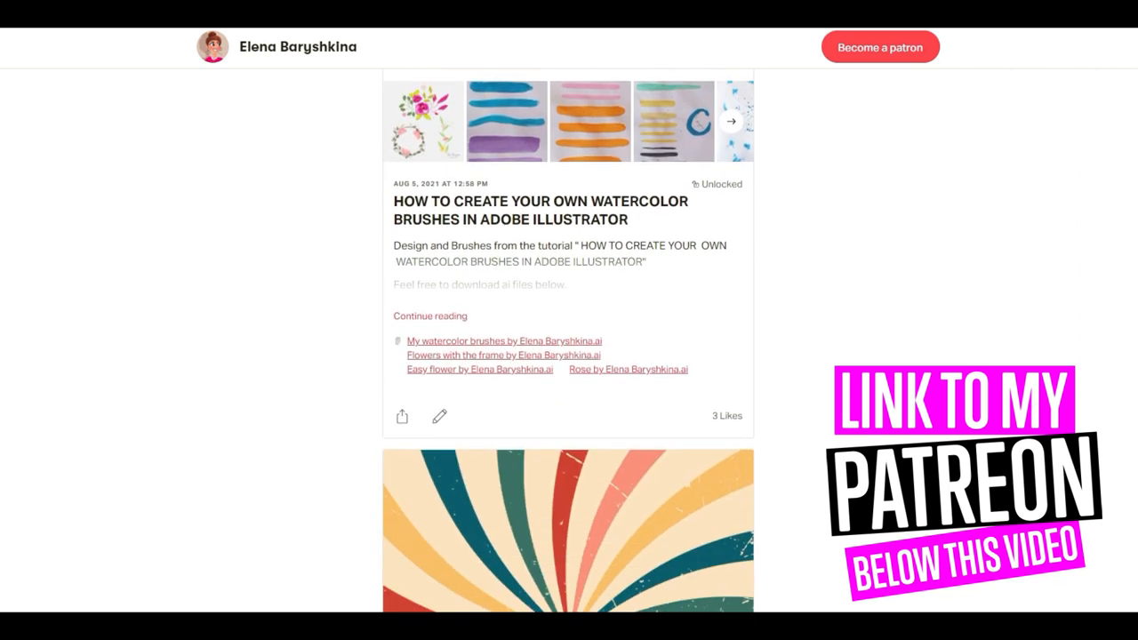
pyautogui.scroll(-3)
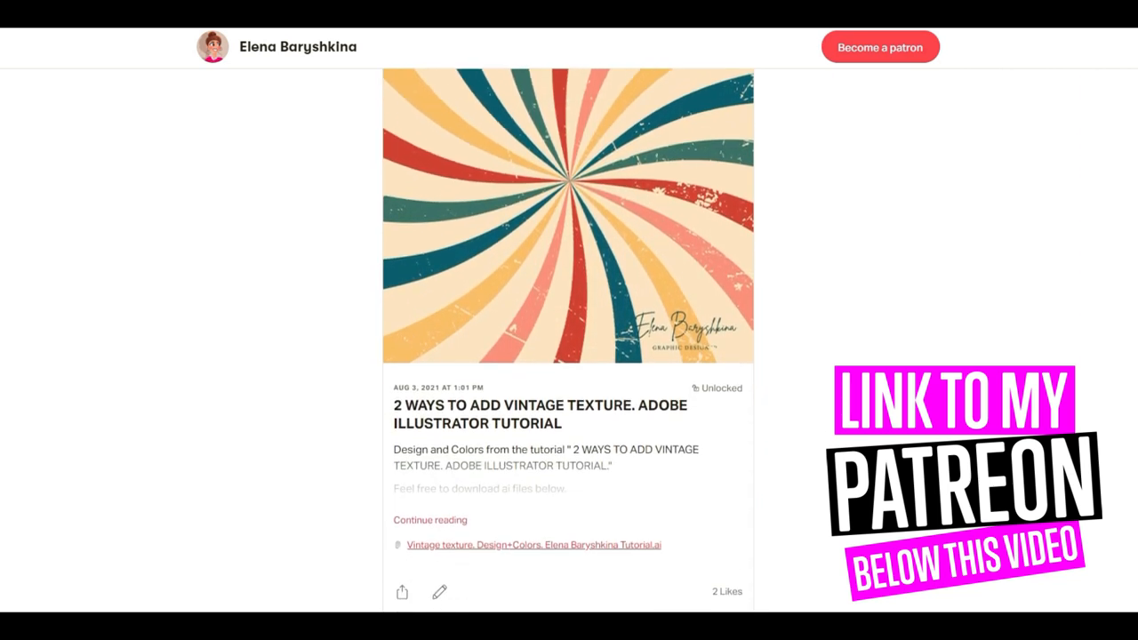
pyautogui.scroll(-3)
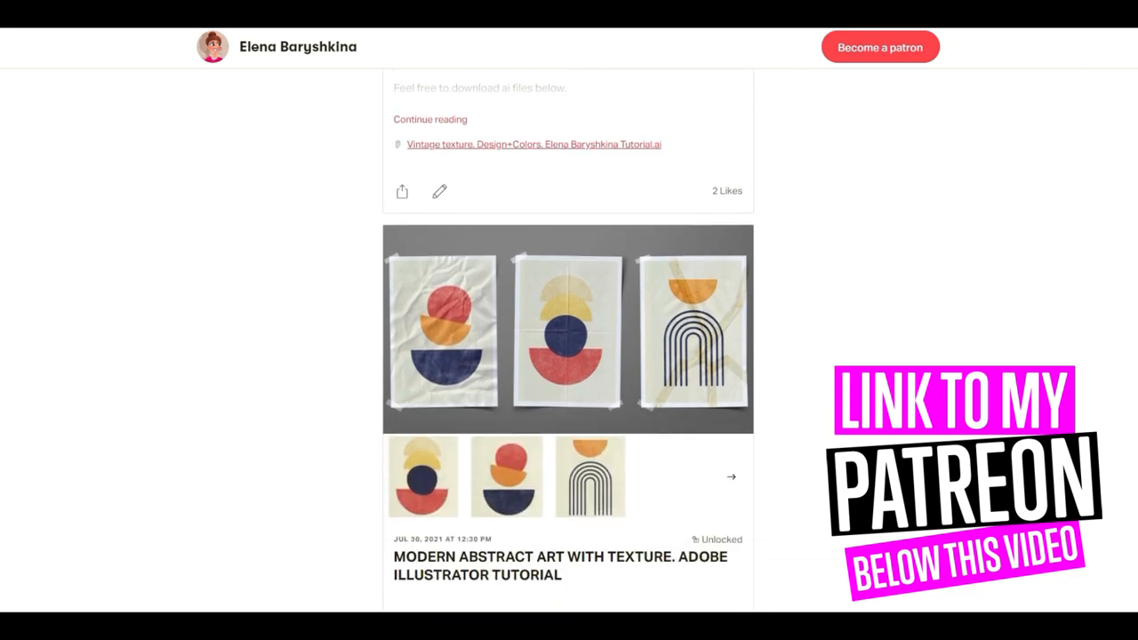
pyautogui.scroll(-3)
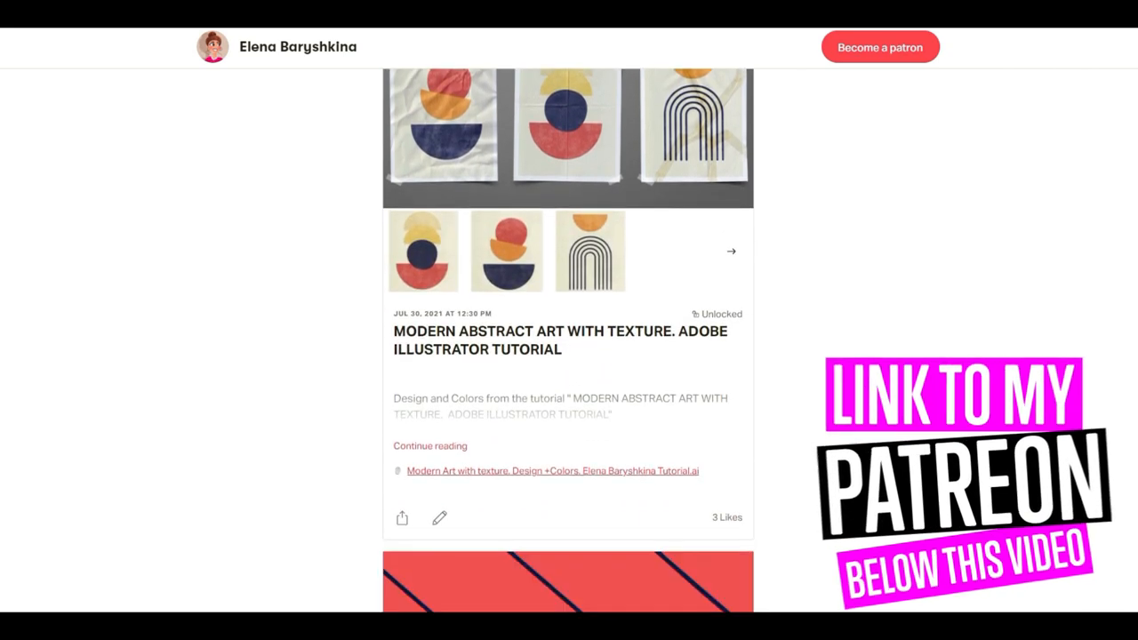
pyautogui.scroll(-3)
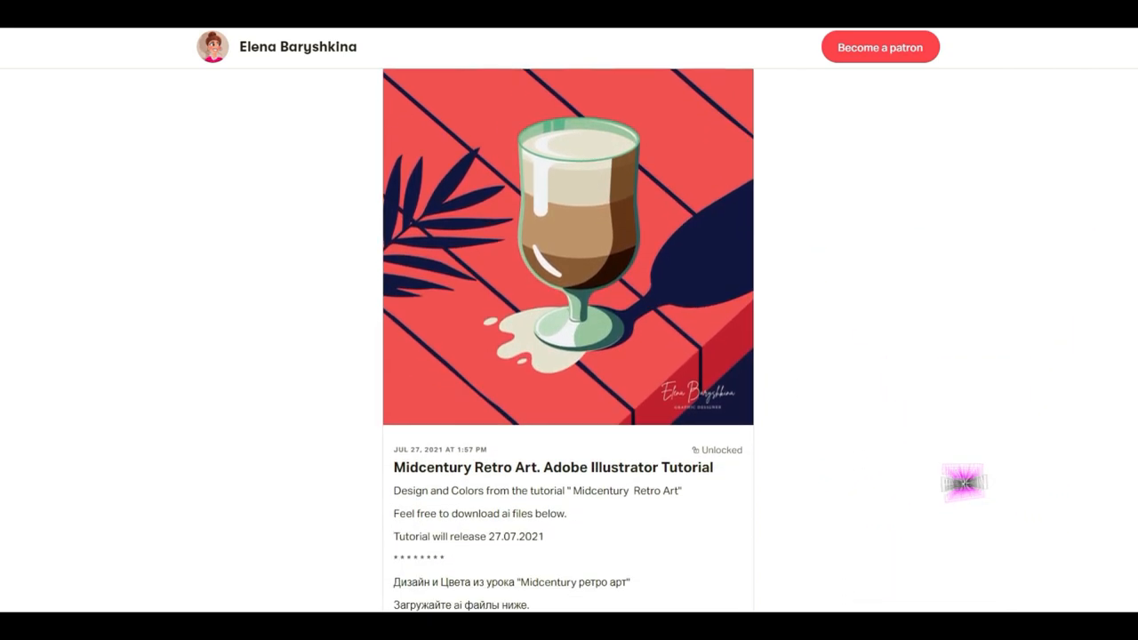
pyautogui.scroll(-3)
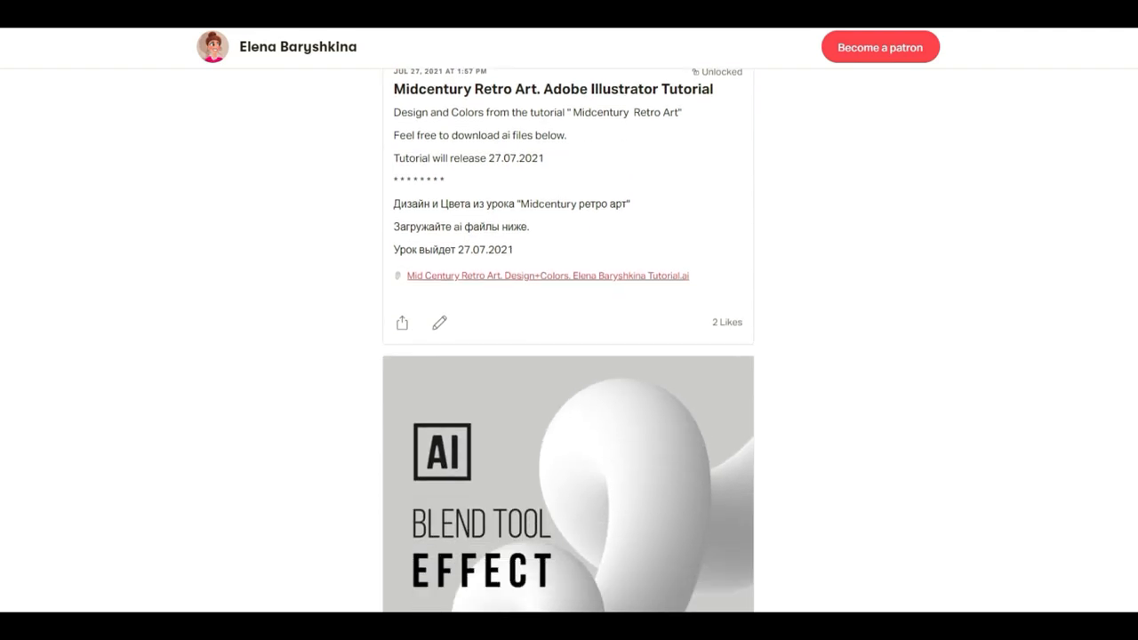
pyautogui.scroll(-3)
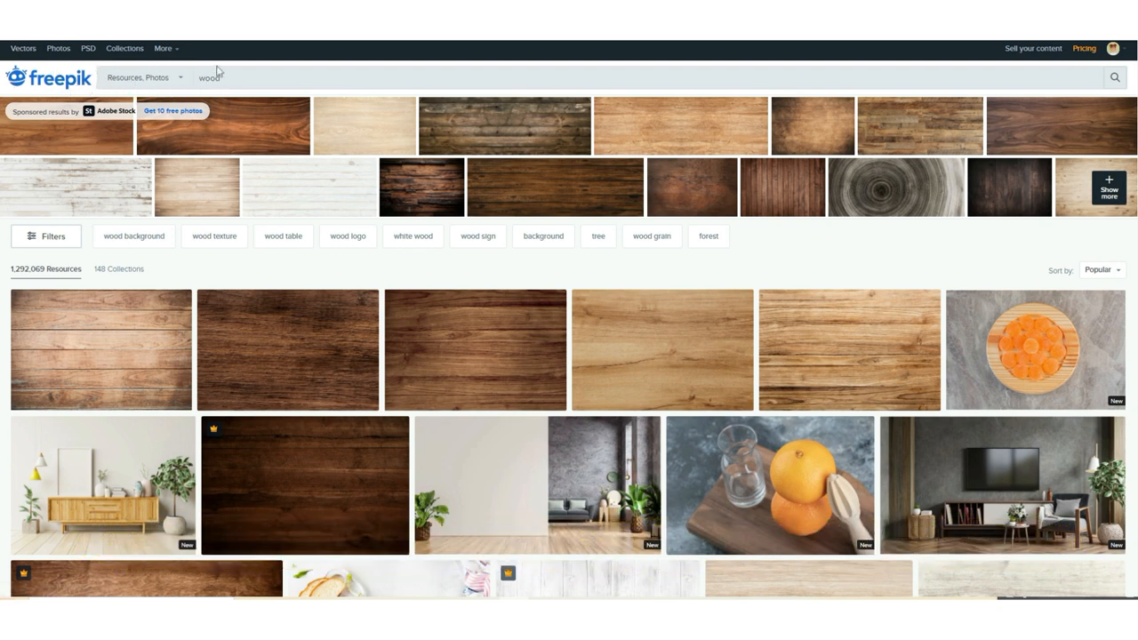
pyautogui.moveTo(233, 96)
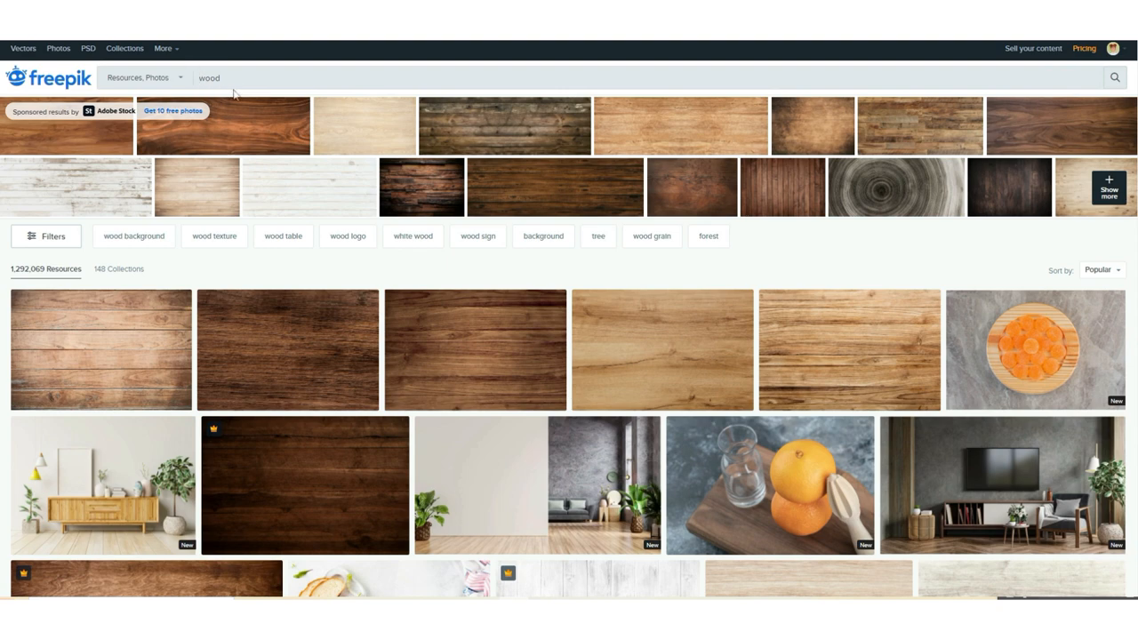
pyautogui.moveTo(992, 272)
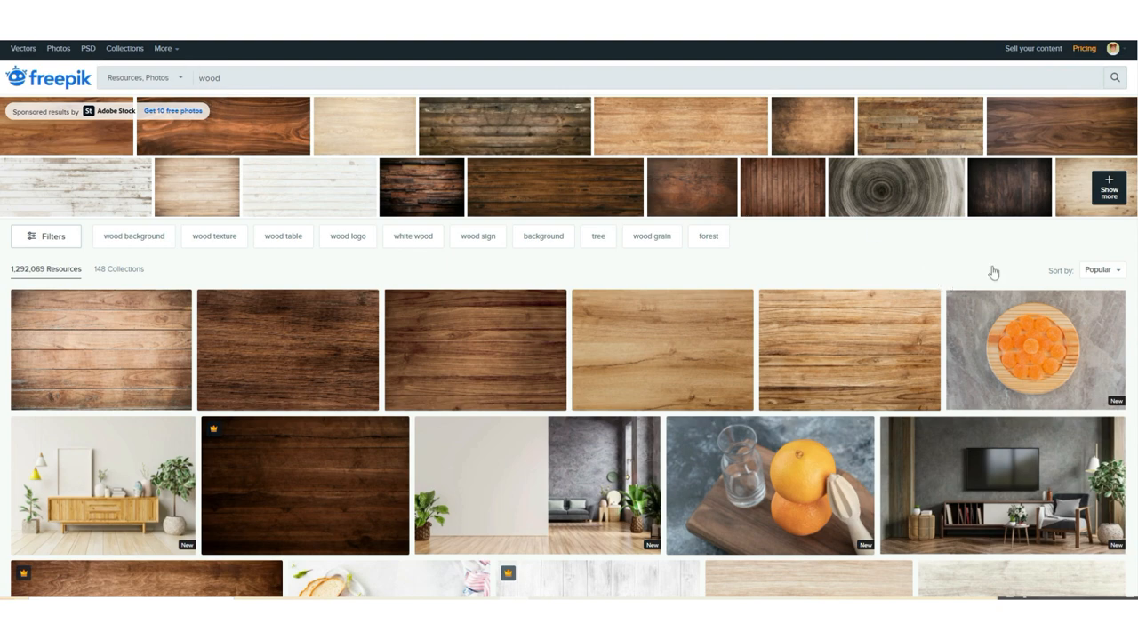
pyautogui.scroll(-3)
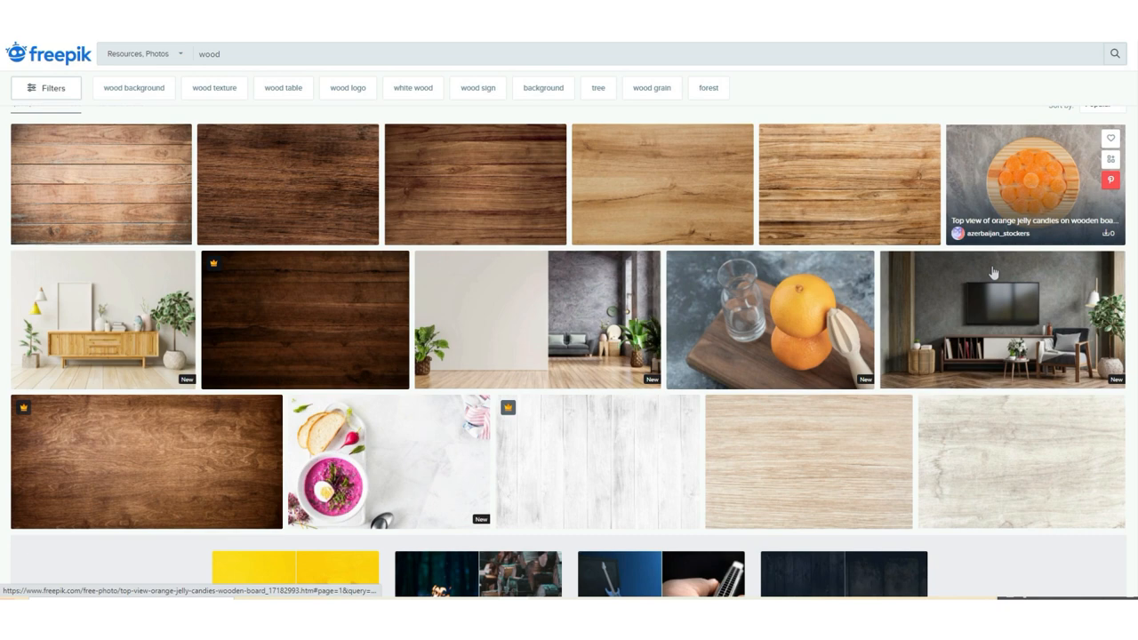
pyautogui.scroll(-3)
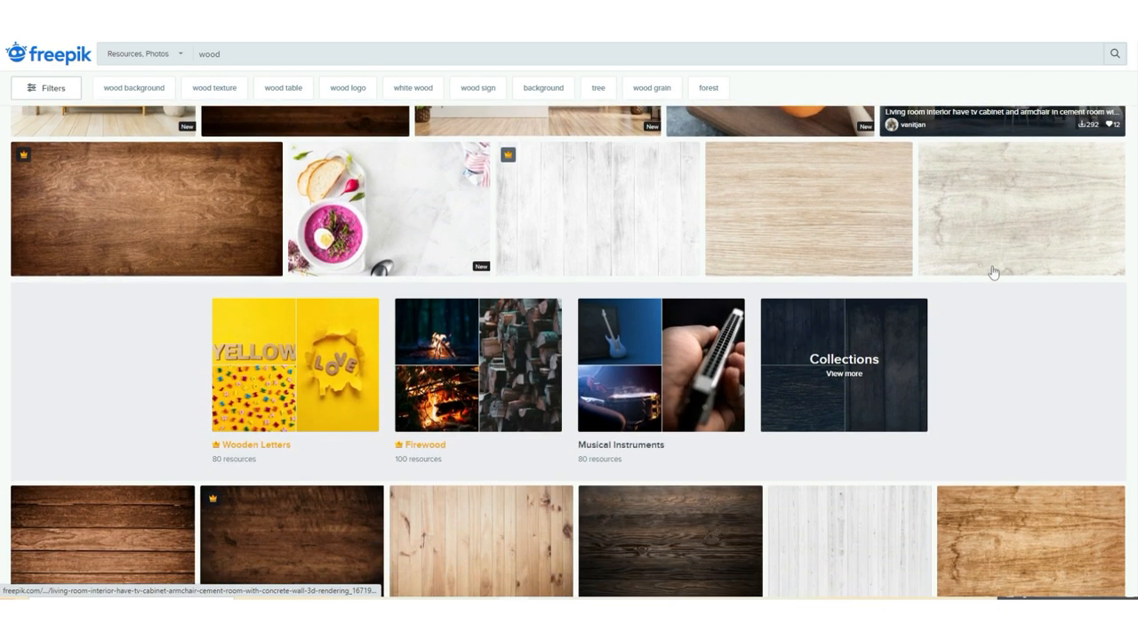
pyautogui.scroll(-3)
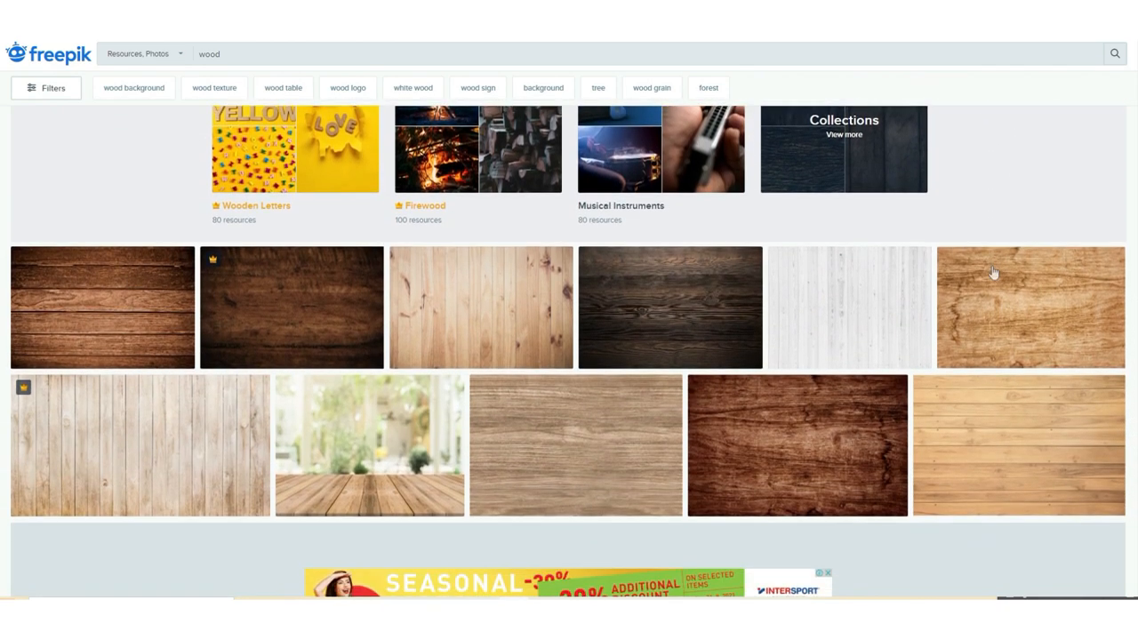
pyautogui.scroll(-3)
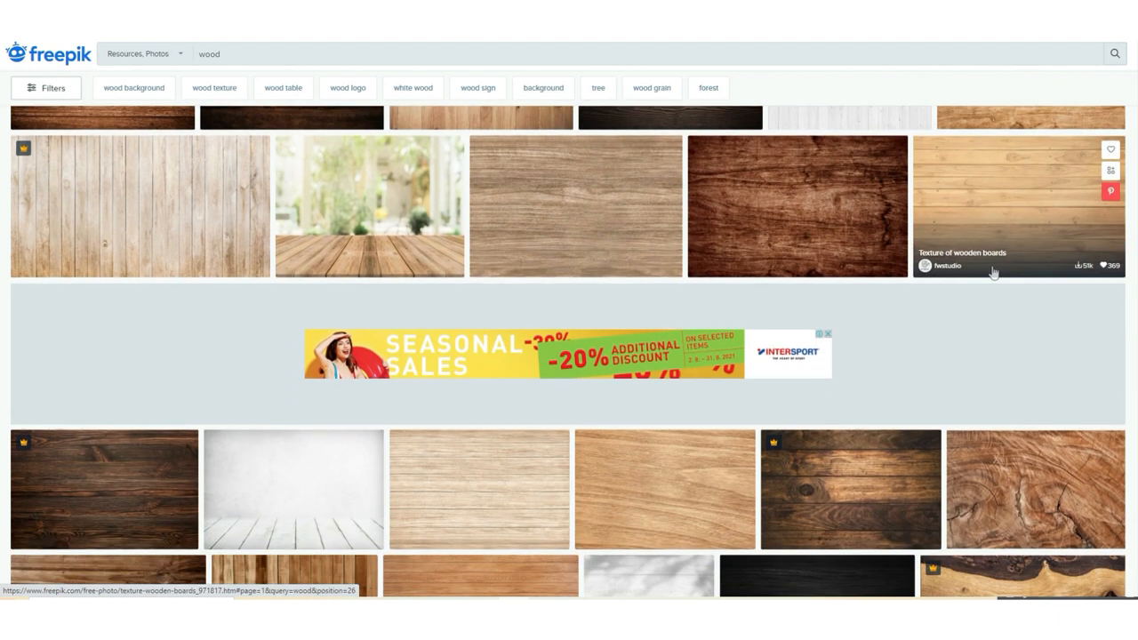
pyautogui.scroll(-3)
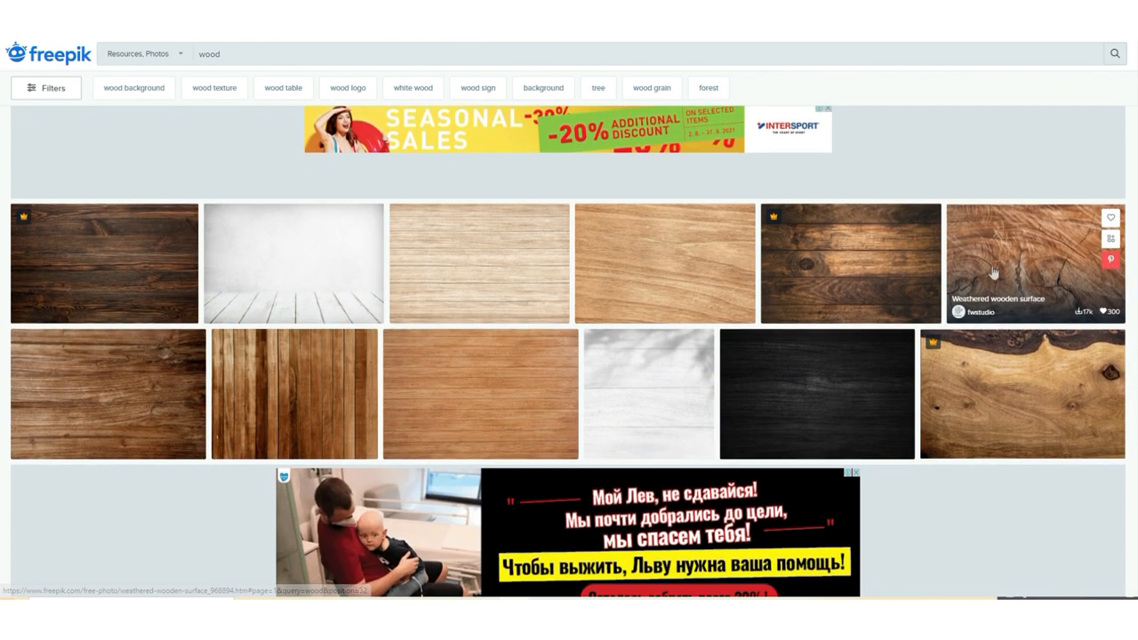
pyautogui.scroll(-3)
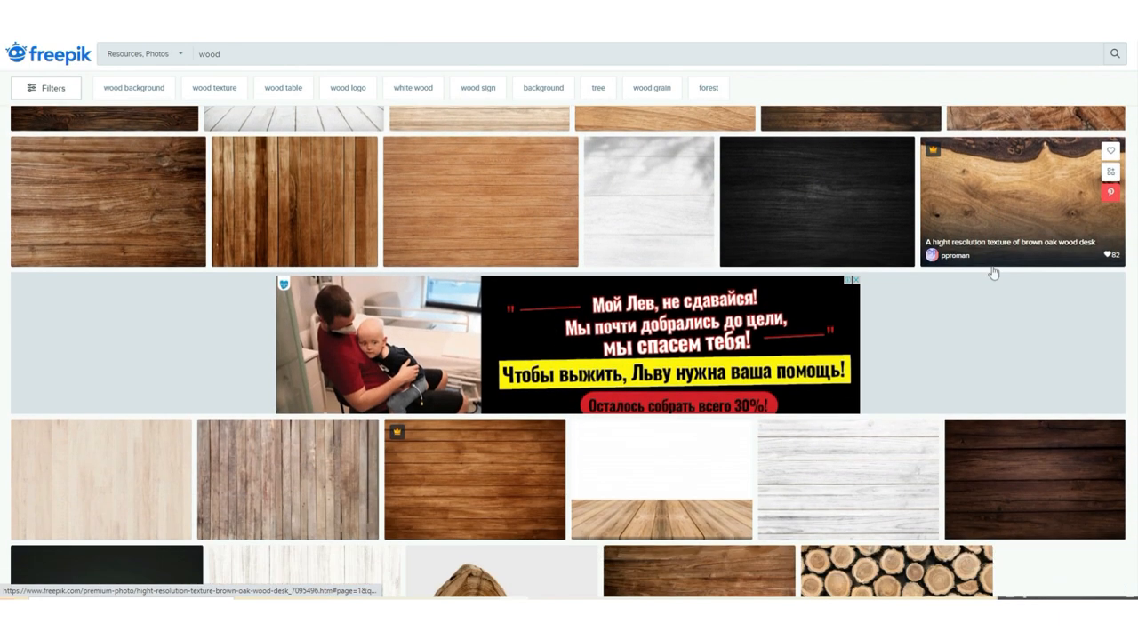
pyautogui.scroll(-3)
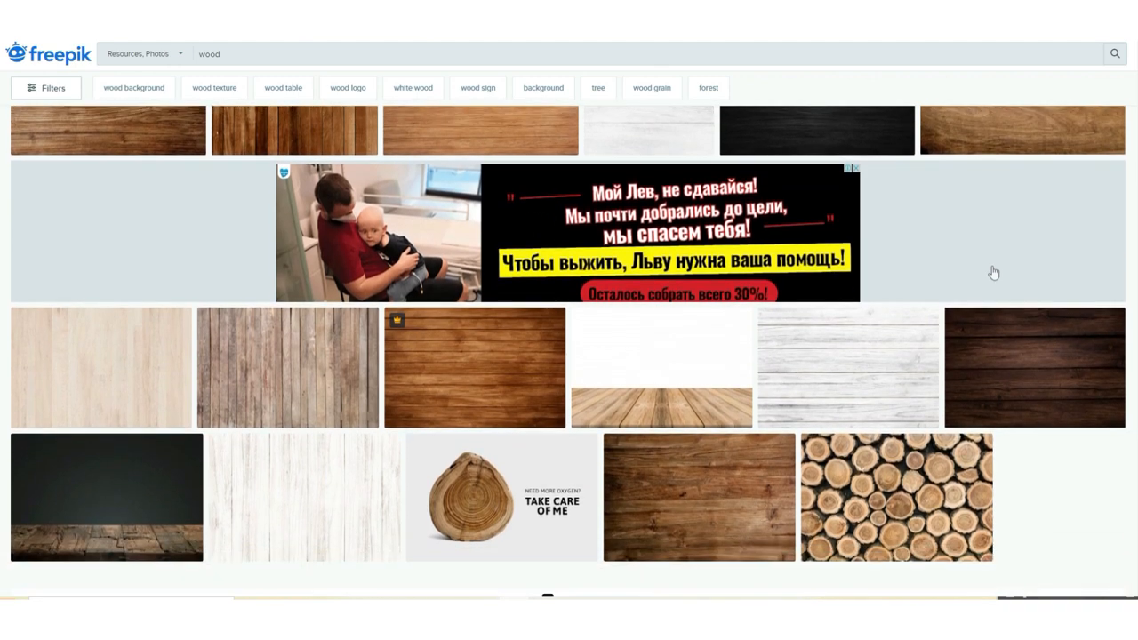
pyautogui.scroll(-3)
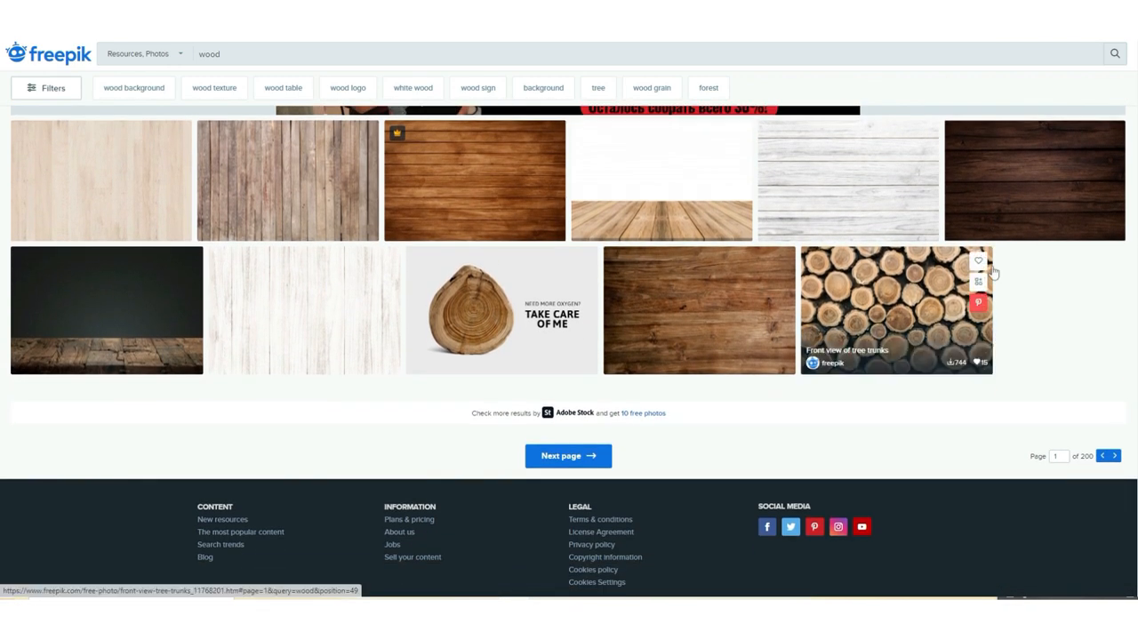
pyautogui.scroll(3)
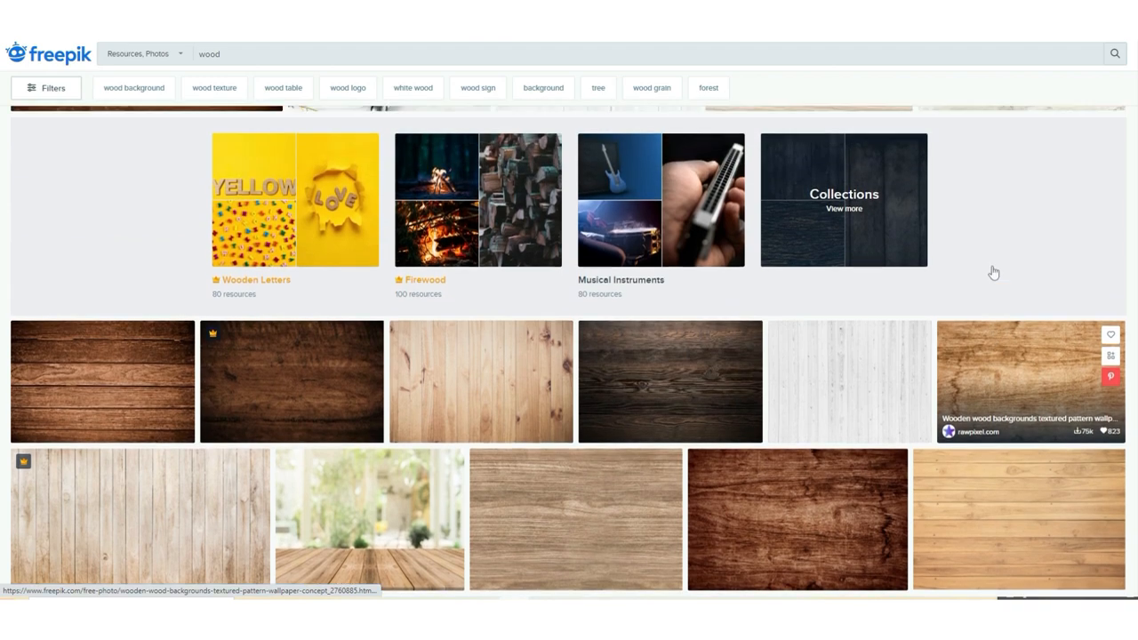
pyautogui.scroll(3)
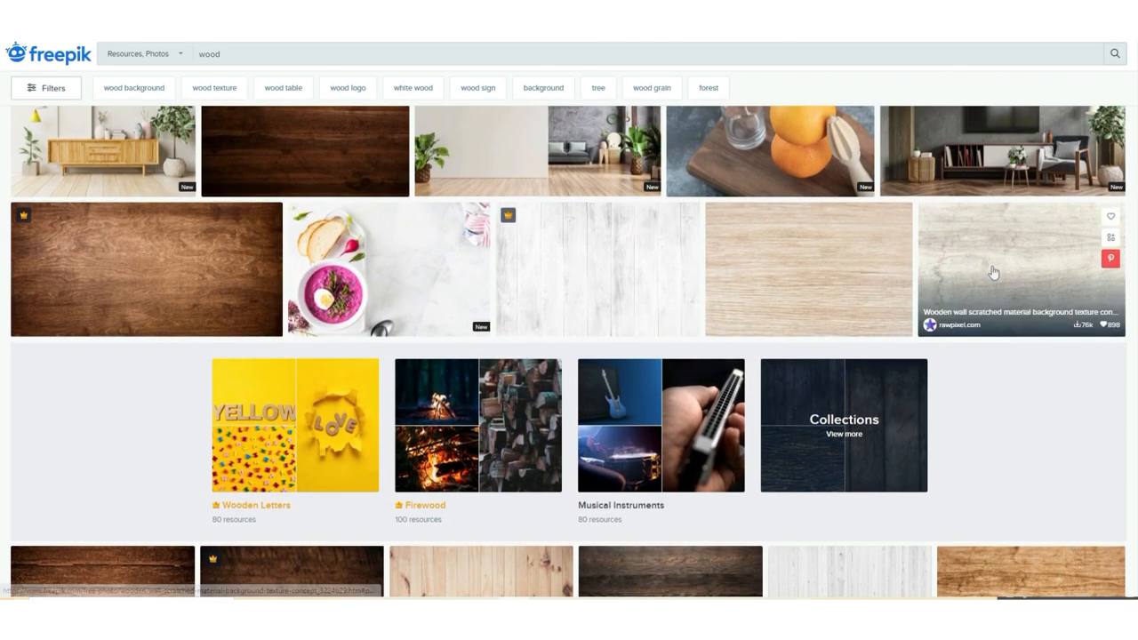
pyautogui.scroll(3)
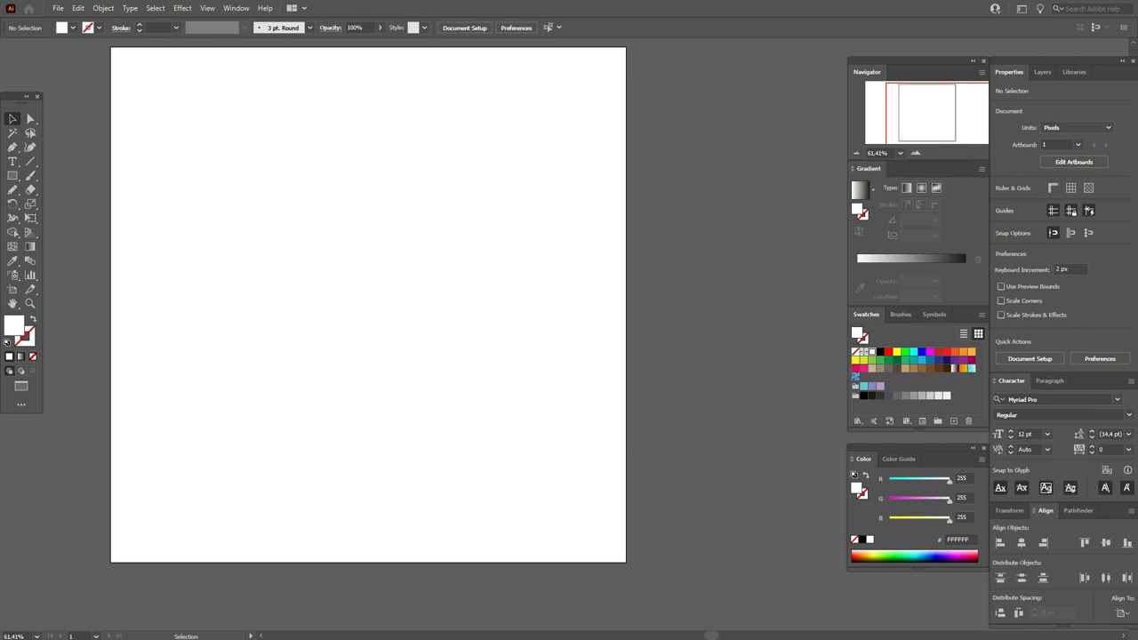
# Place the wooden-background photo twice so two copies sit one above the other on the artboard.
pyautogui.click(57, 7)
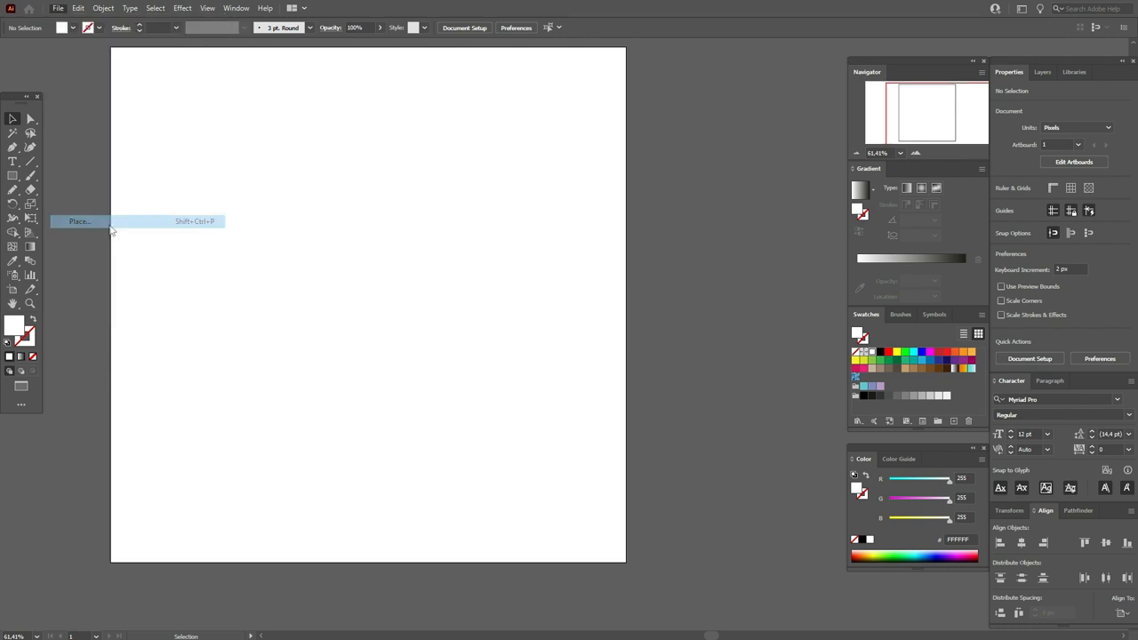
pyautogui.click(79, 220)
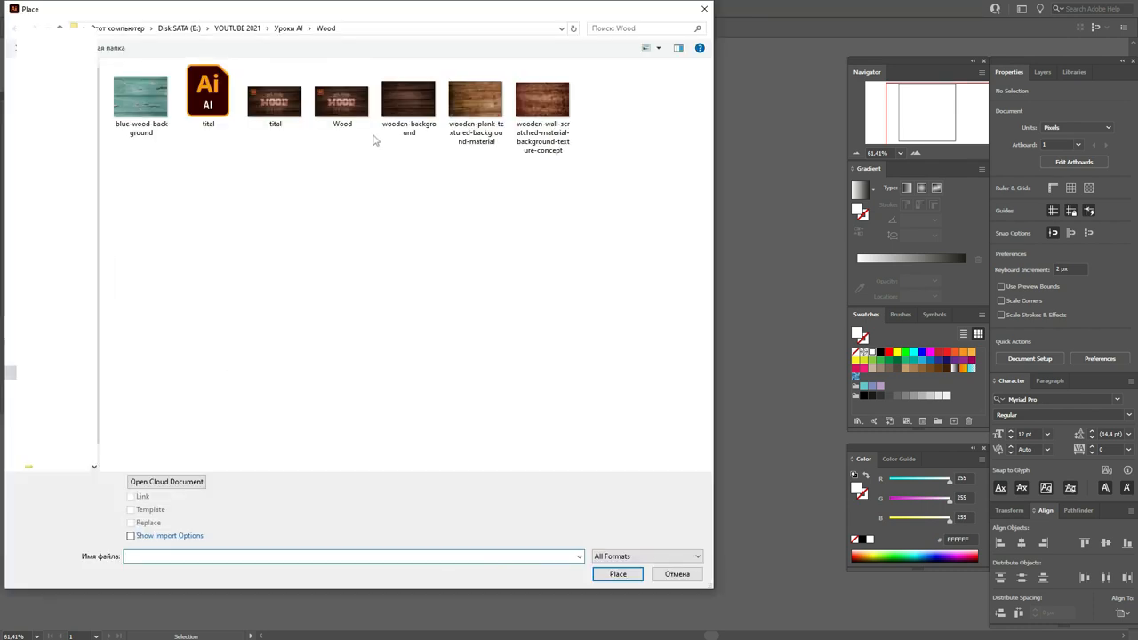
pyautogui.click(409, 98)
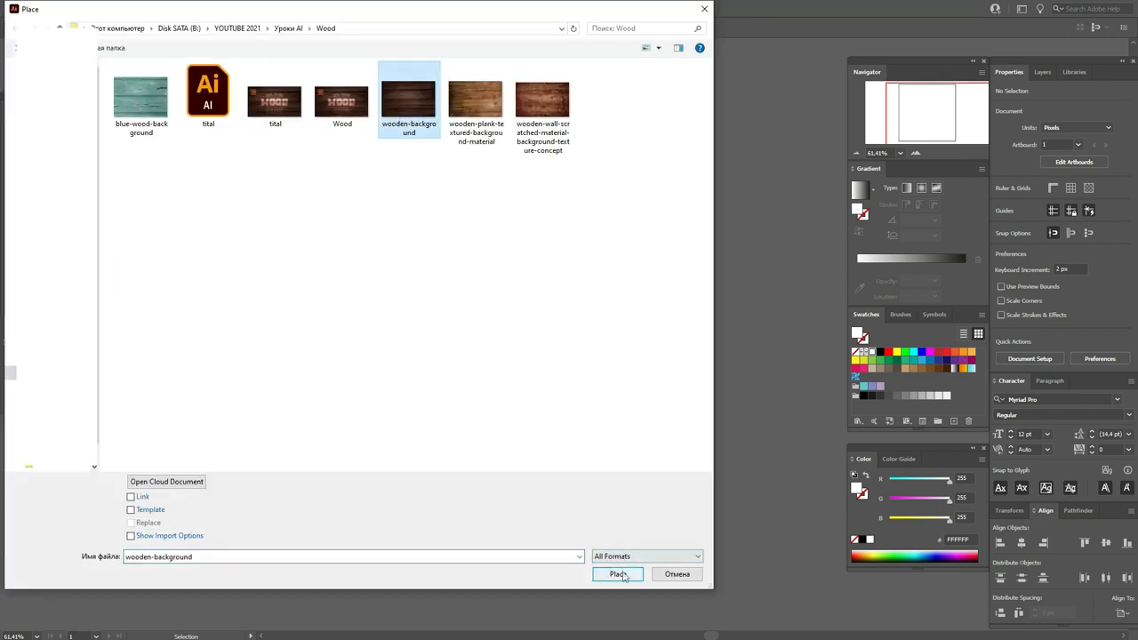
pyautogui.click(617, 572)
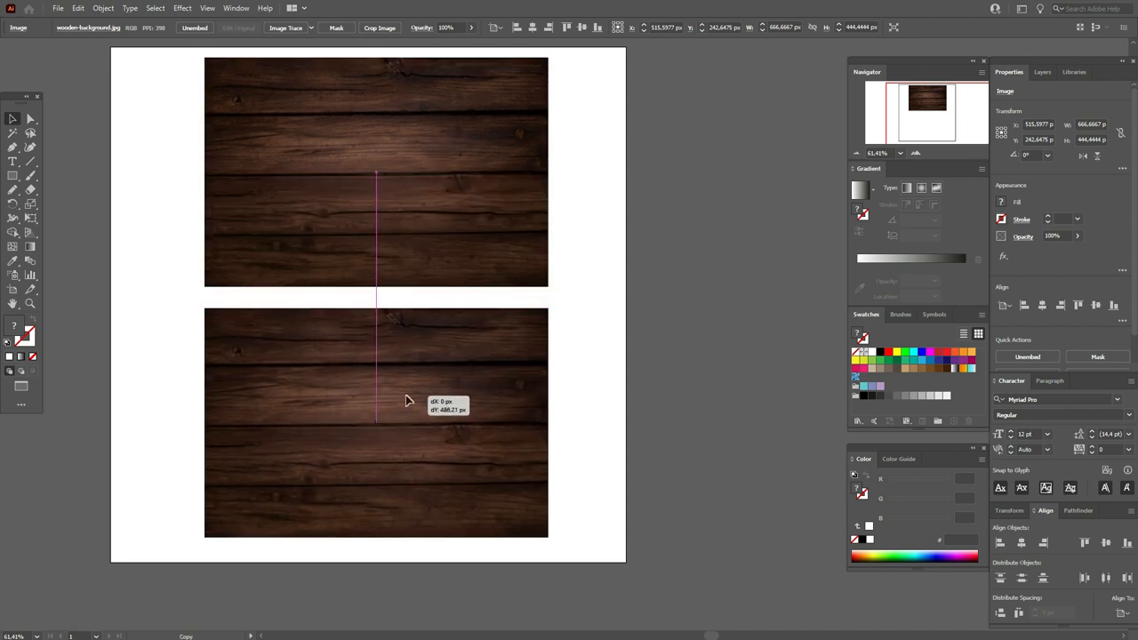
pyautogui.click(604, 394)
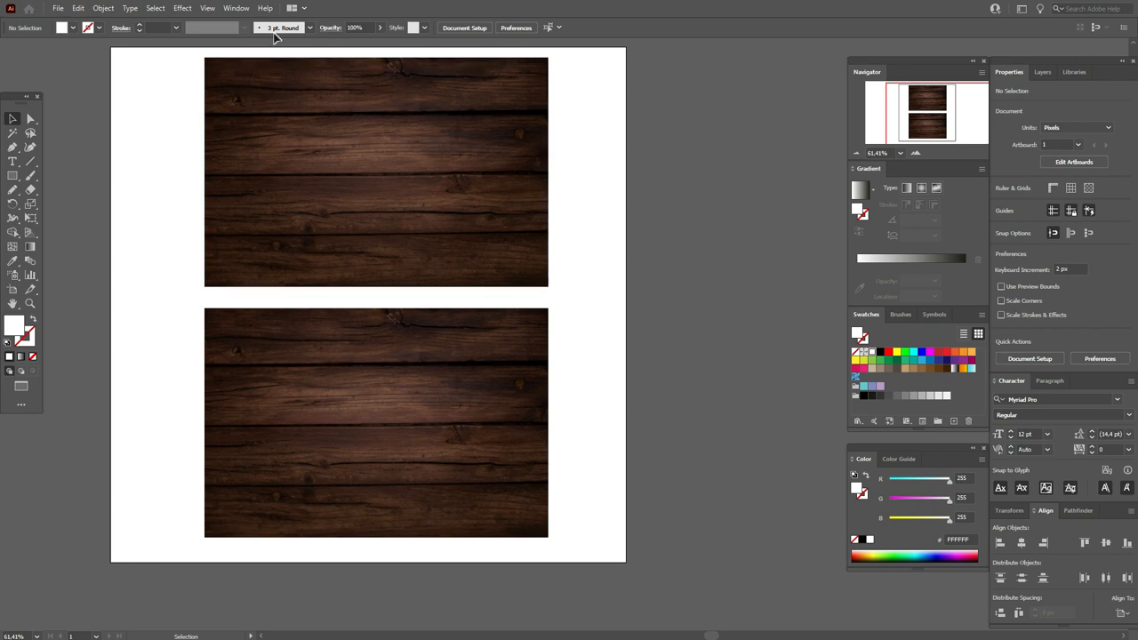
# Show the Image Trace panel, select the top wood photo and look through its preset list.
pyautogui.click(236, 7)
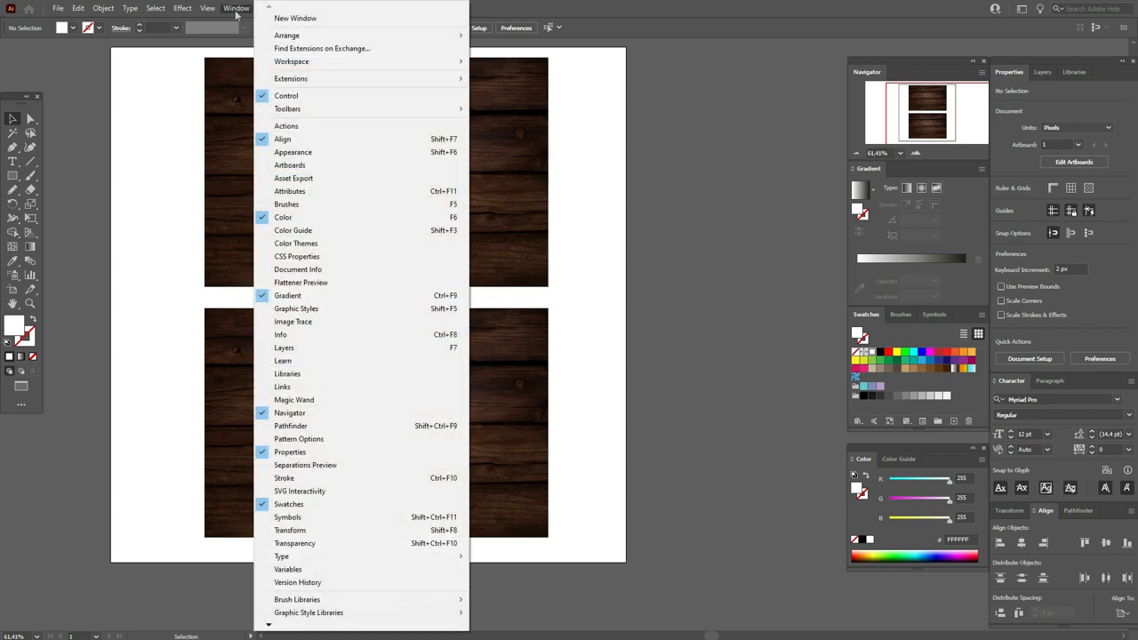
pyautogui.moveTo(300, 280)
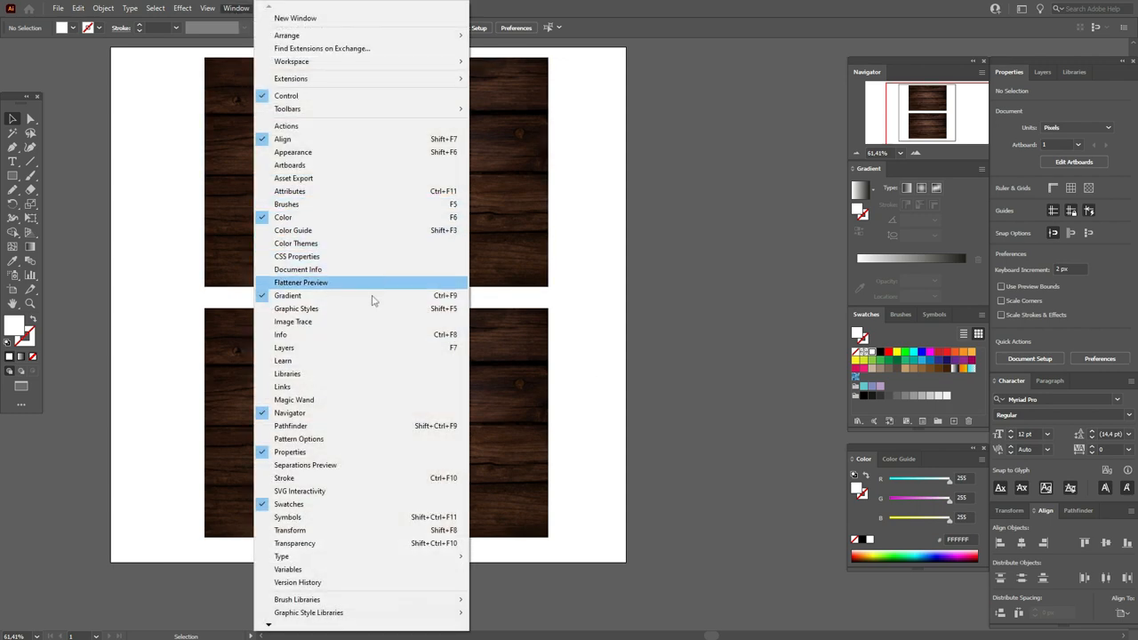
pyautogui.click(291, 320)
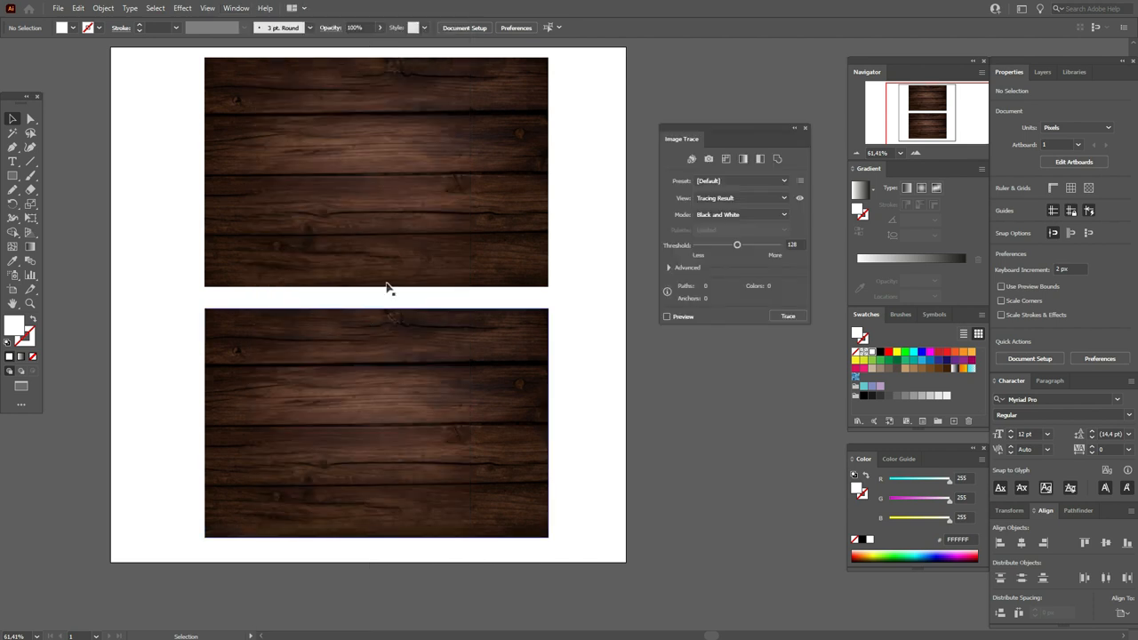
pyautogui.click(375, 170)
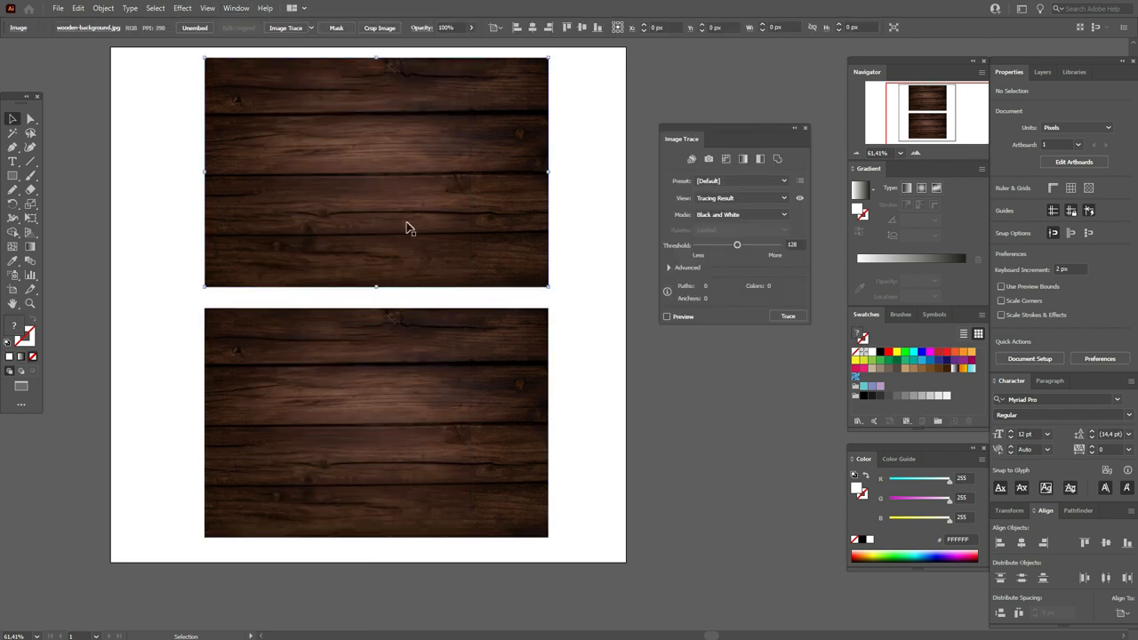
pyautogui.click(375, 170)
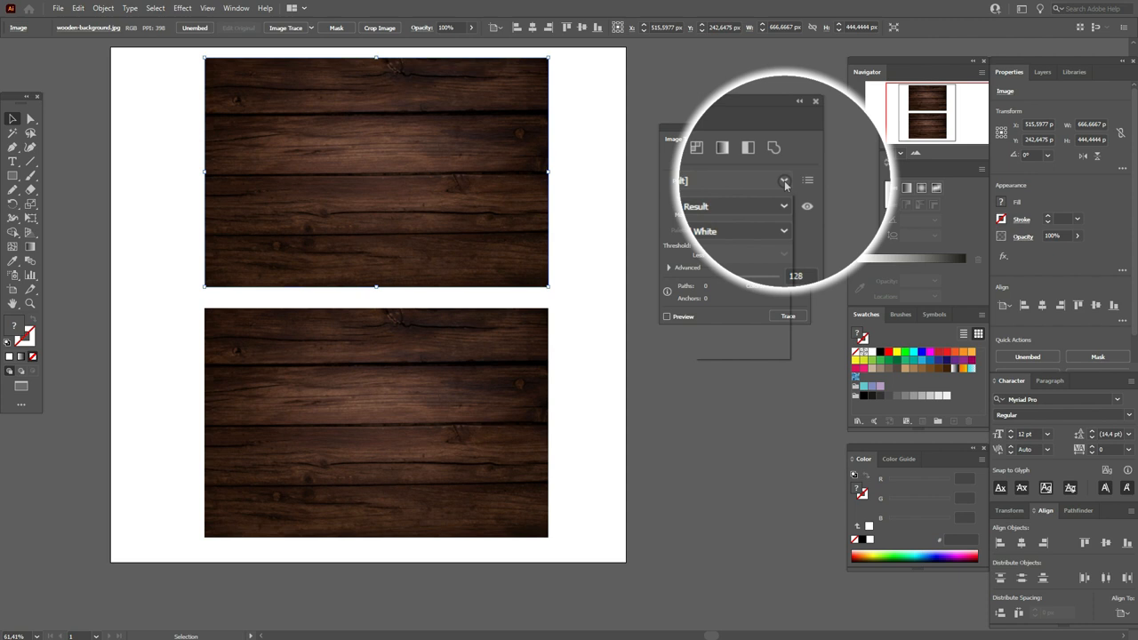
pyautogui.click(784, 180)
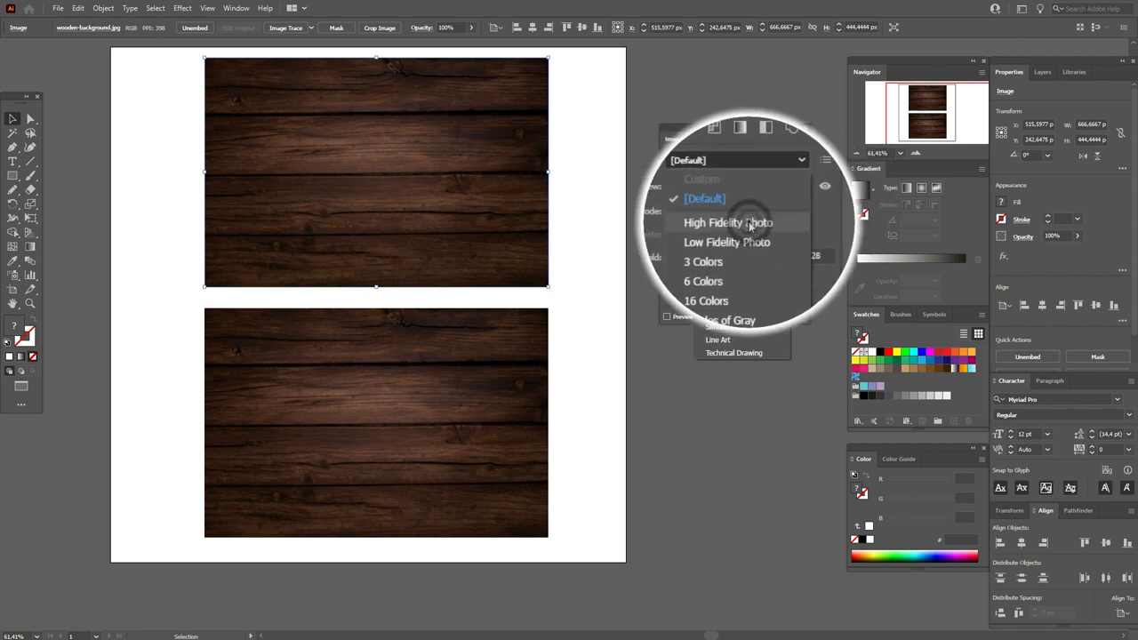
pyautogui.click(727, 222)
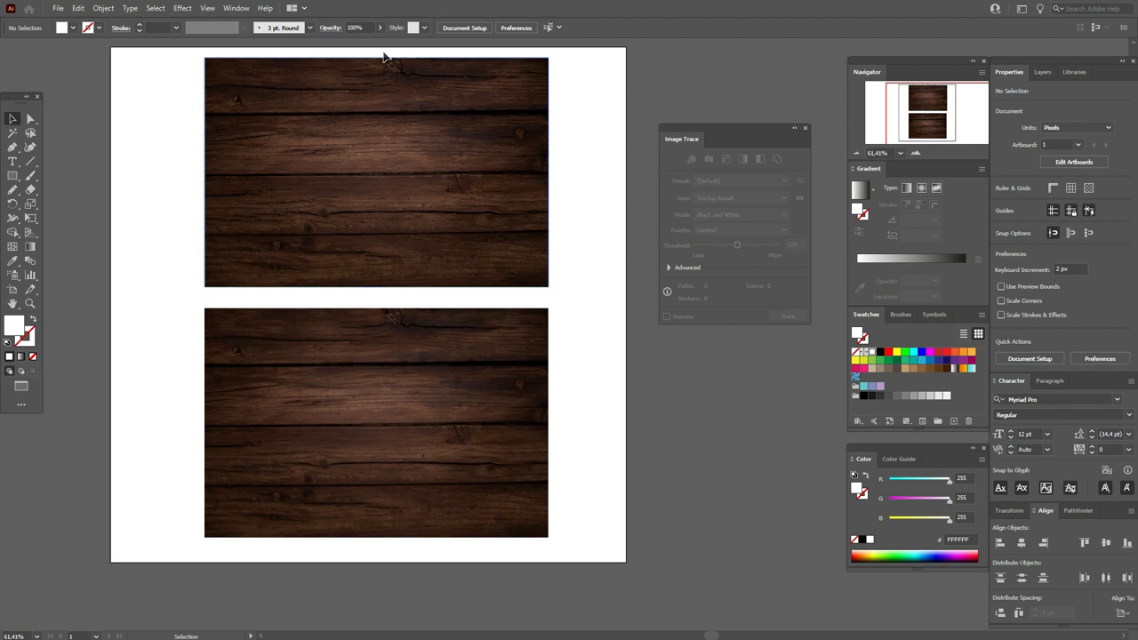
# Select the wood photo to trace with the High Fidelity Photo preset.
pyautogui.click(375, 423)
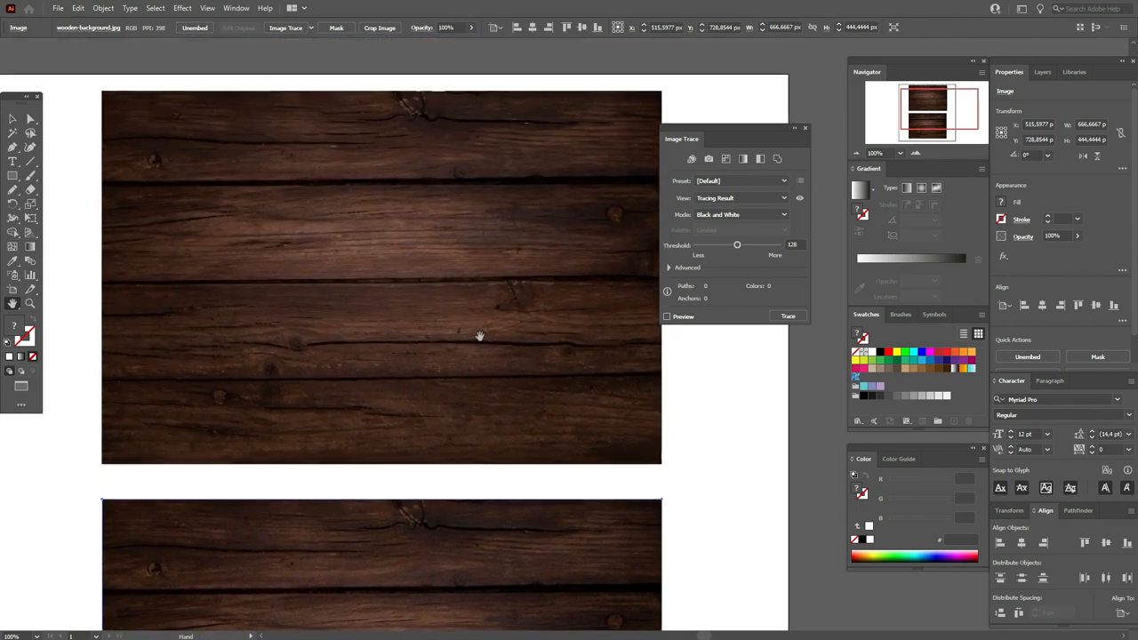
pyautogui.moveTo(747, 462)
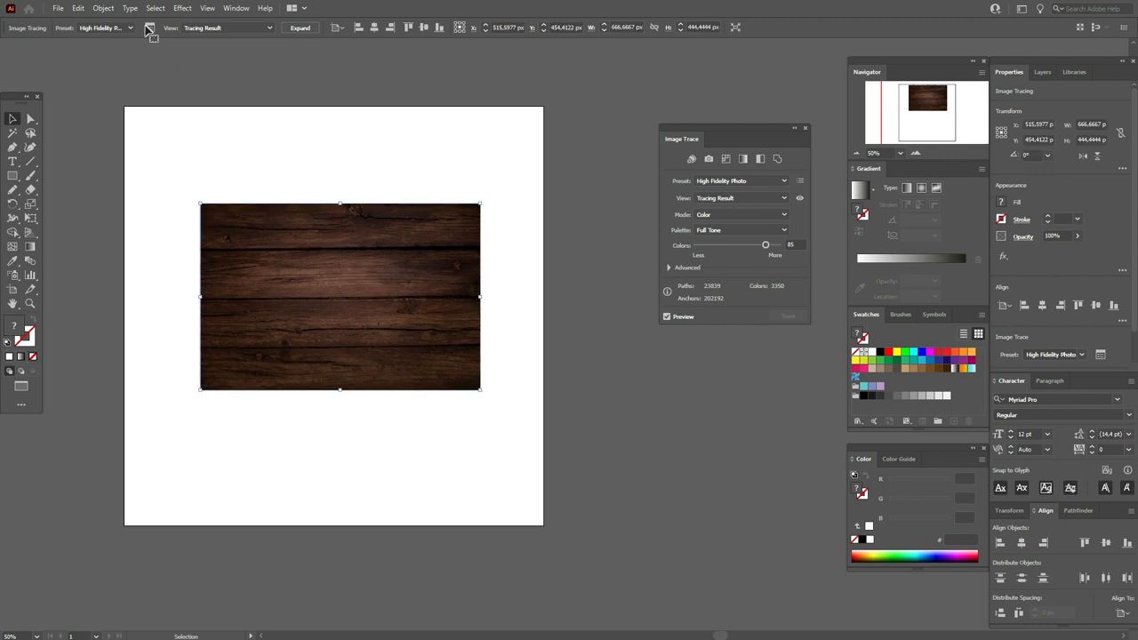
# Expand the traced wood into editable vector paths and select the group for resizing.
pyautogui.click(103, 7)
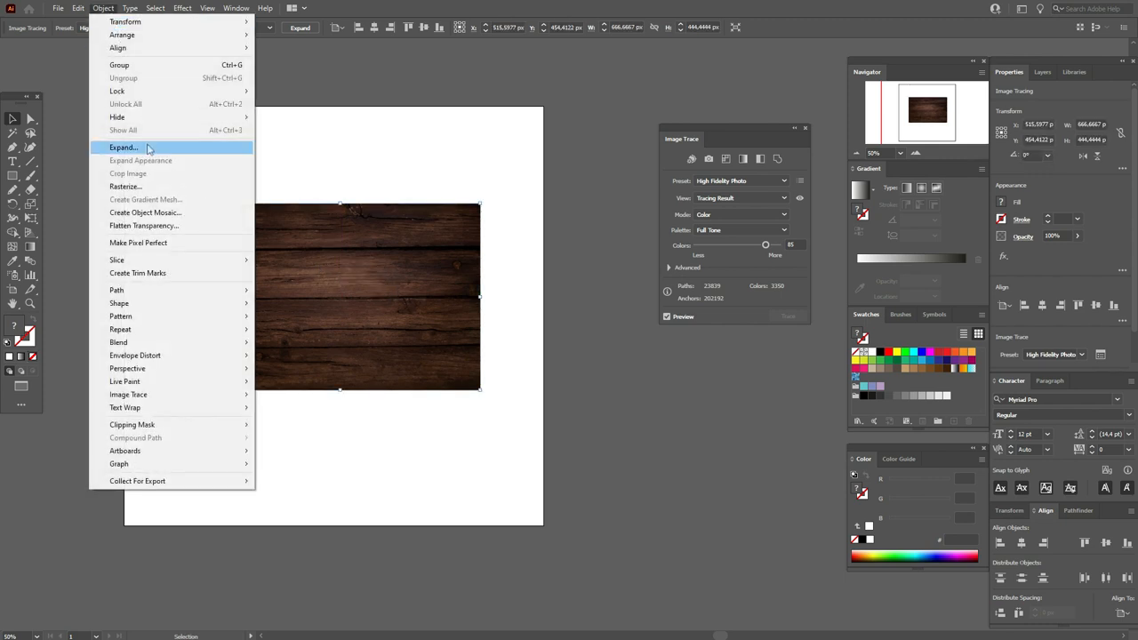
pyautogui.click(124, 146)
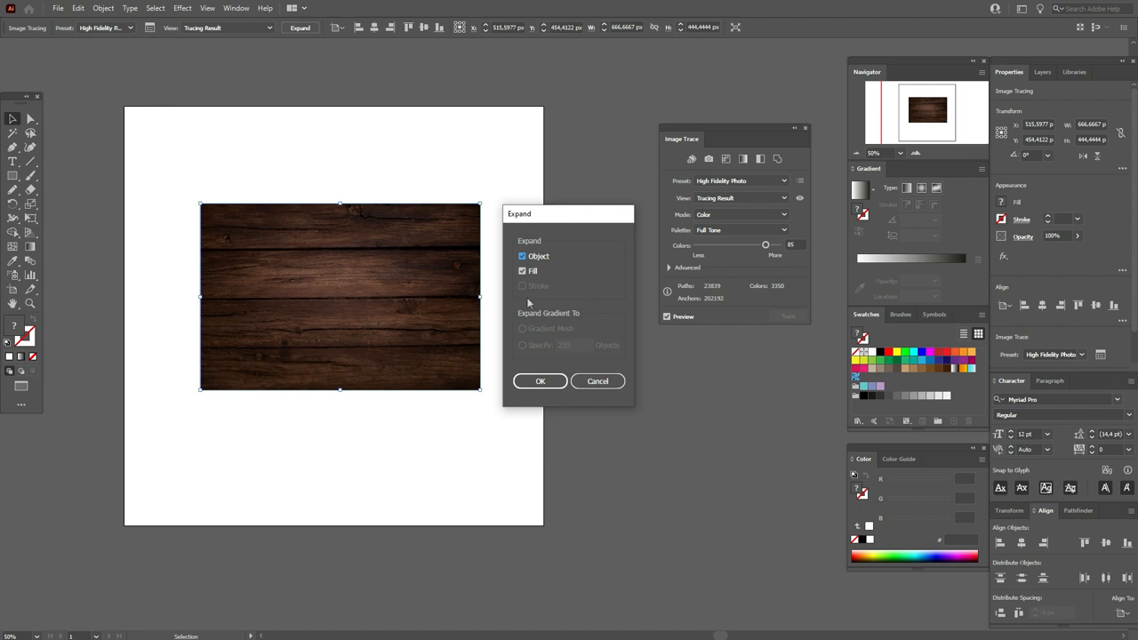
pyautogui.click(540, 381)
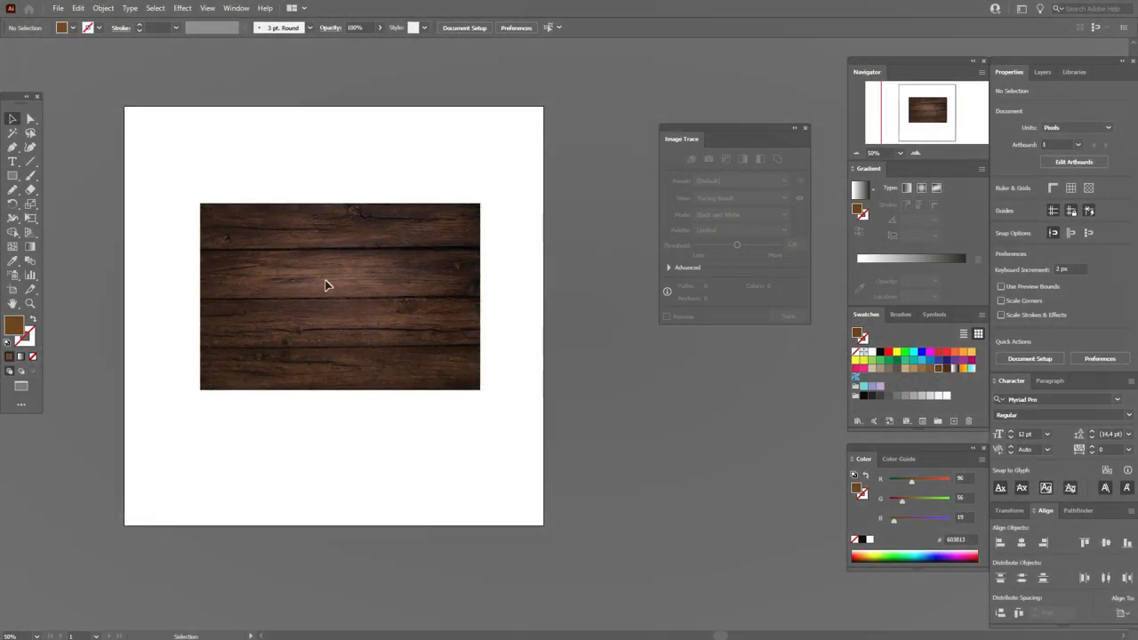
pyautogui.click(787, 316)
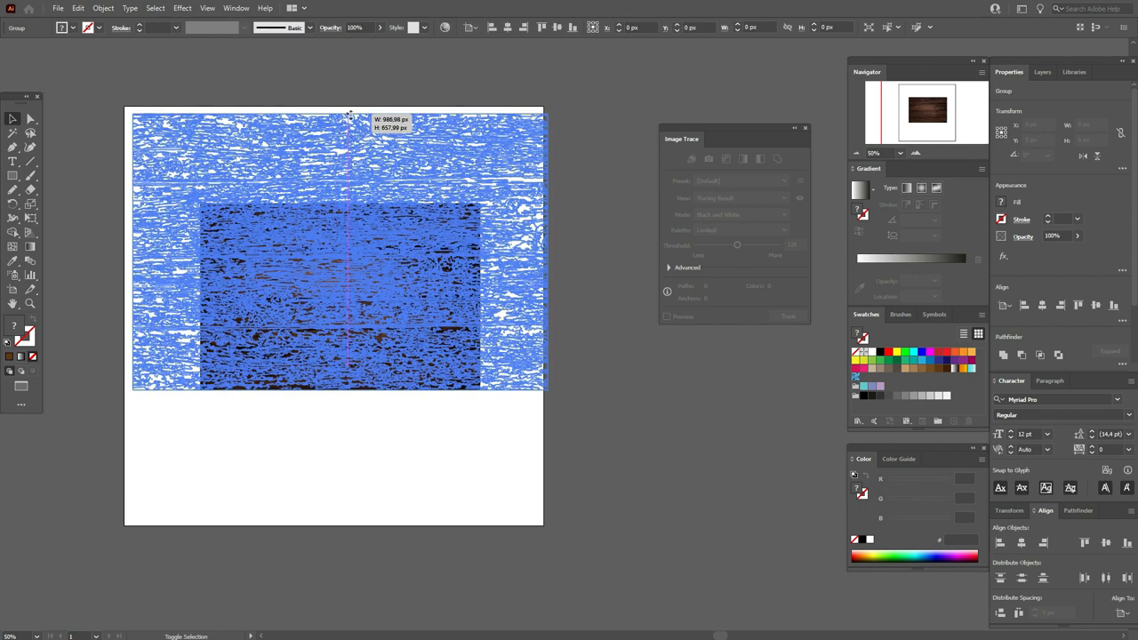
pyautogui.moveTo(384, 300)
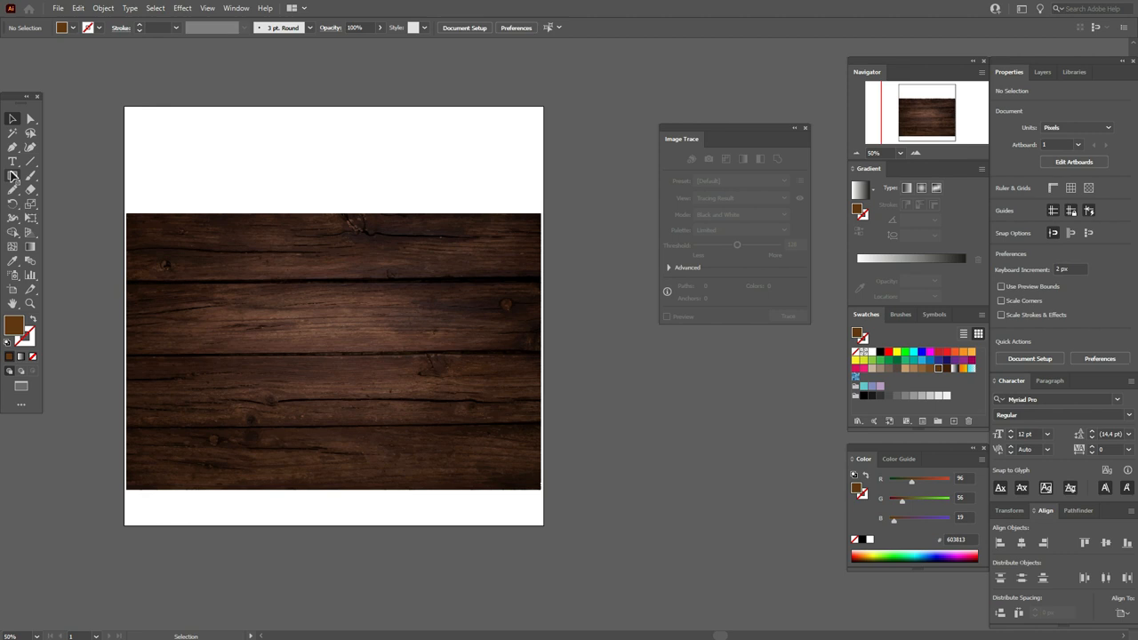
# Add a text frame over the lower wood area containing the word WOOD.
pyautogui.click(13, 162)
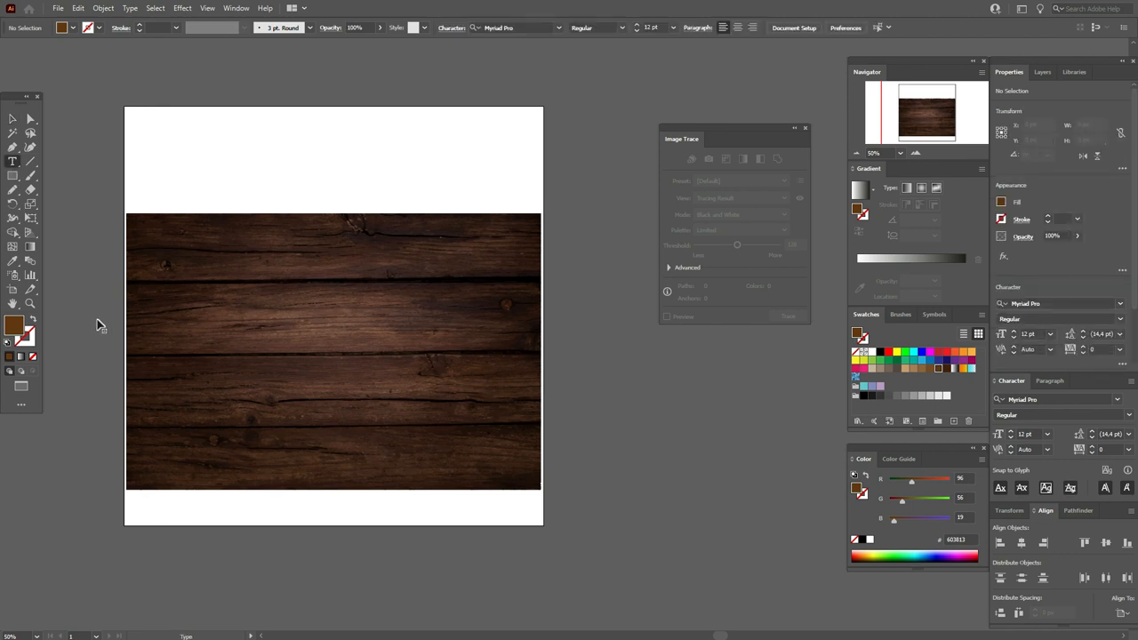
pyautogui.moveTo(99, 320); pyautogui.dragTo(672, 477)
pyautogui.write('150')
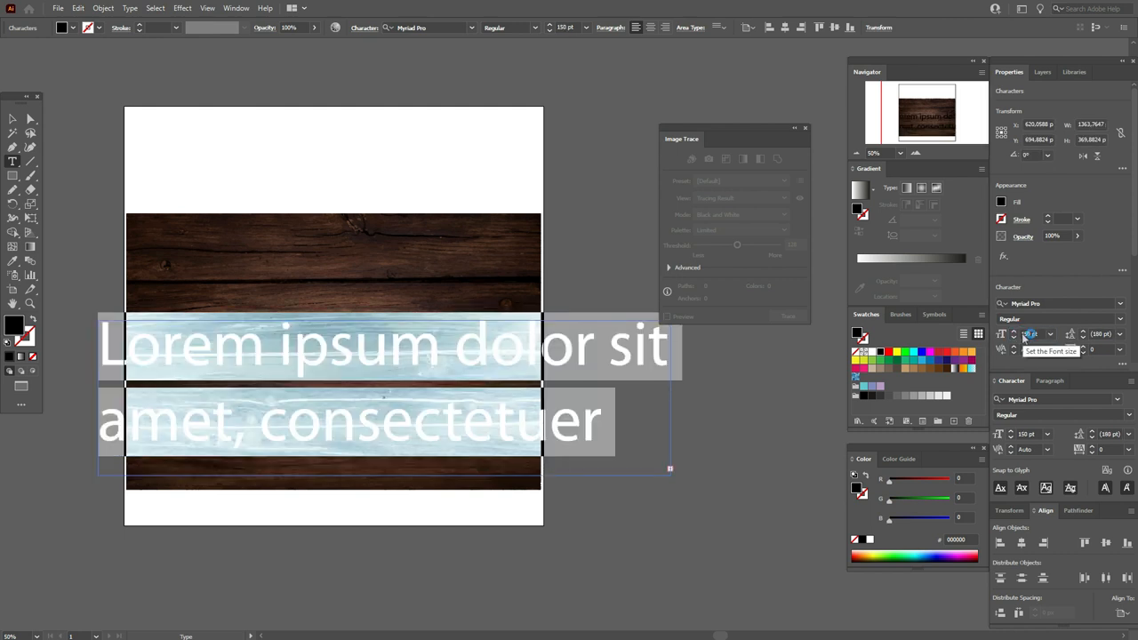
pyautogui.write('WOOD')
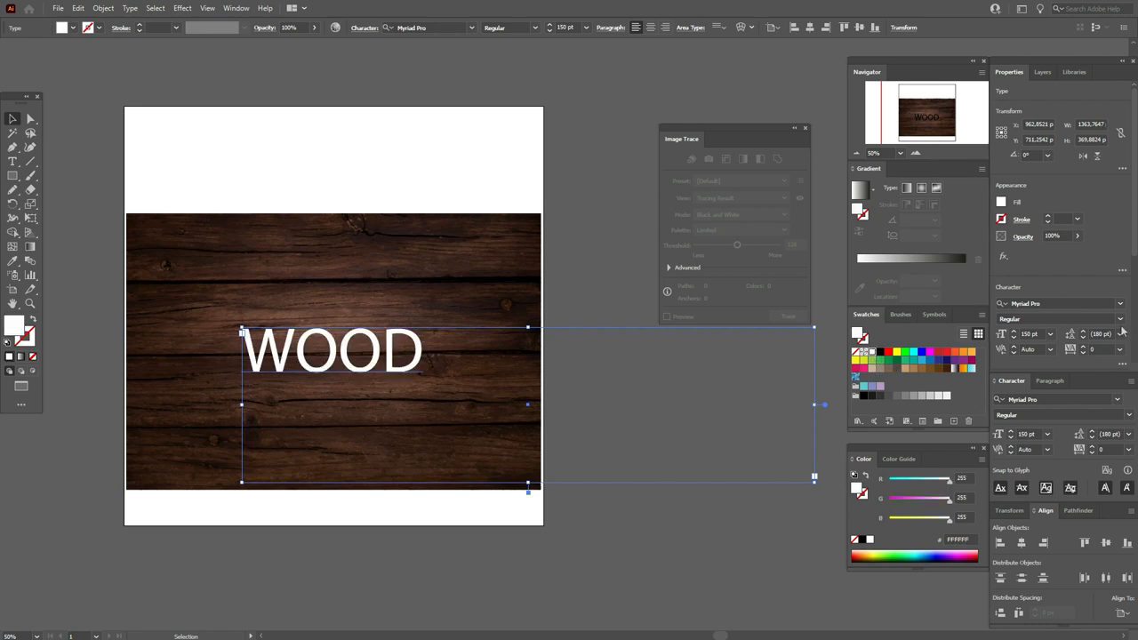
# Set the WOOD lettering in the Old Elm Stamped font.
pyautogui.click(1057, 302)
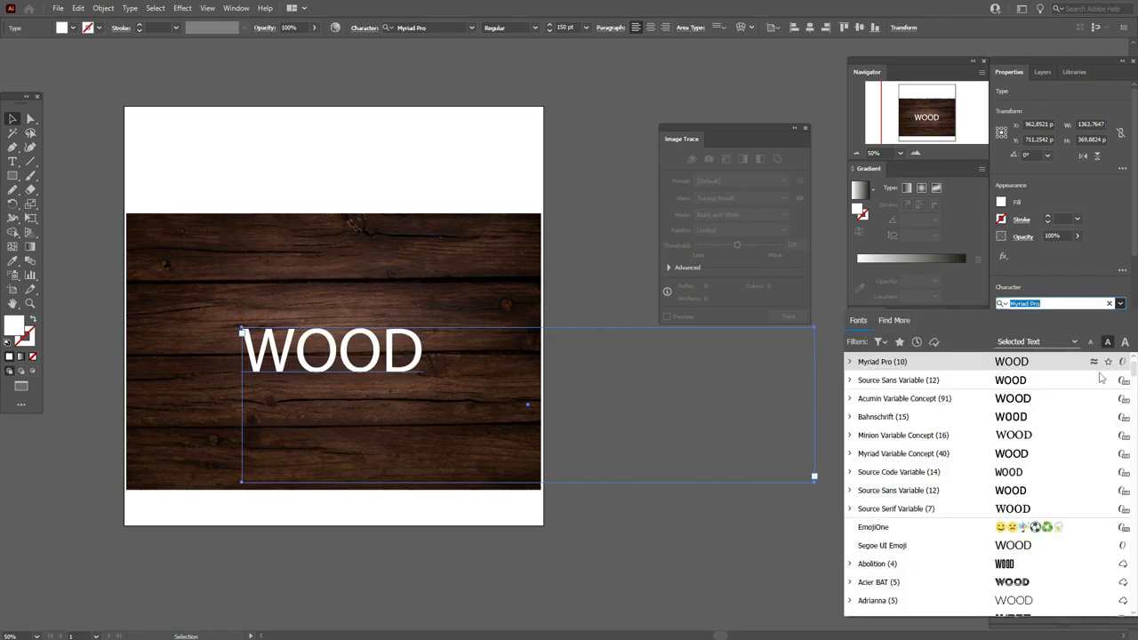
pyautogui.write('ol')
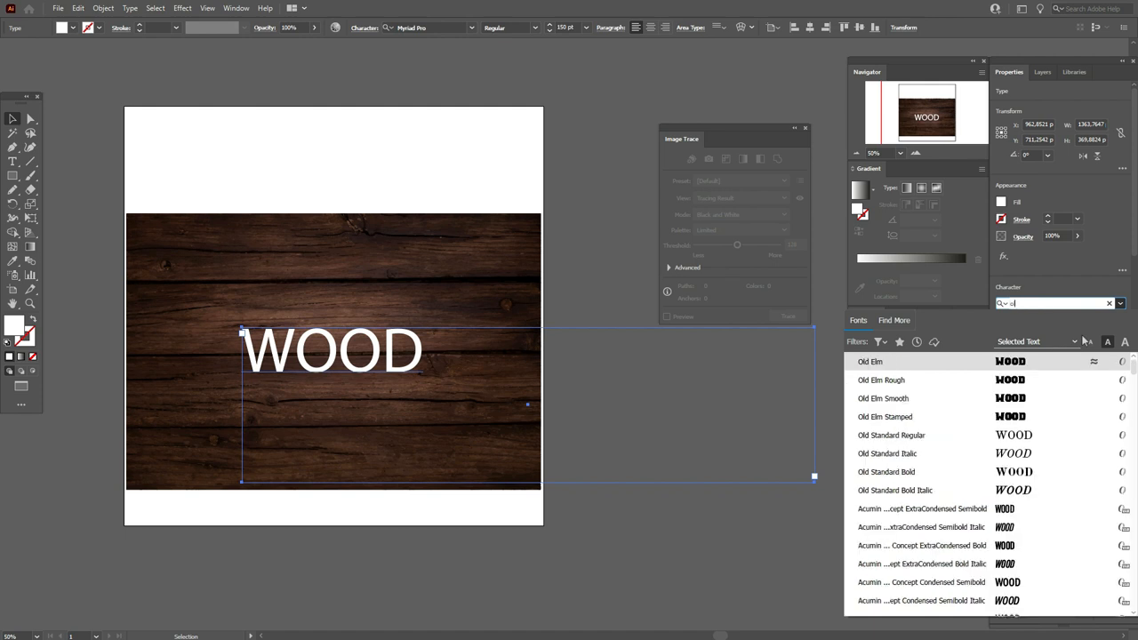
pyautogui.click(885, 416)
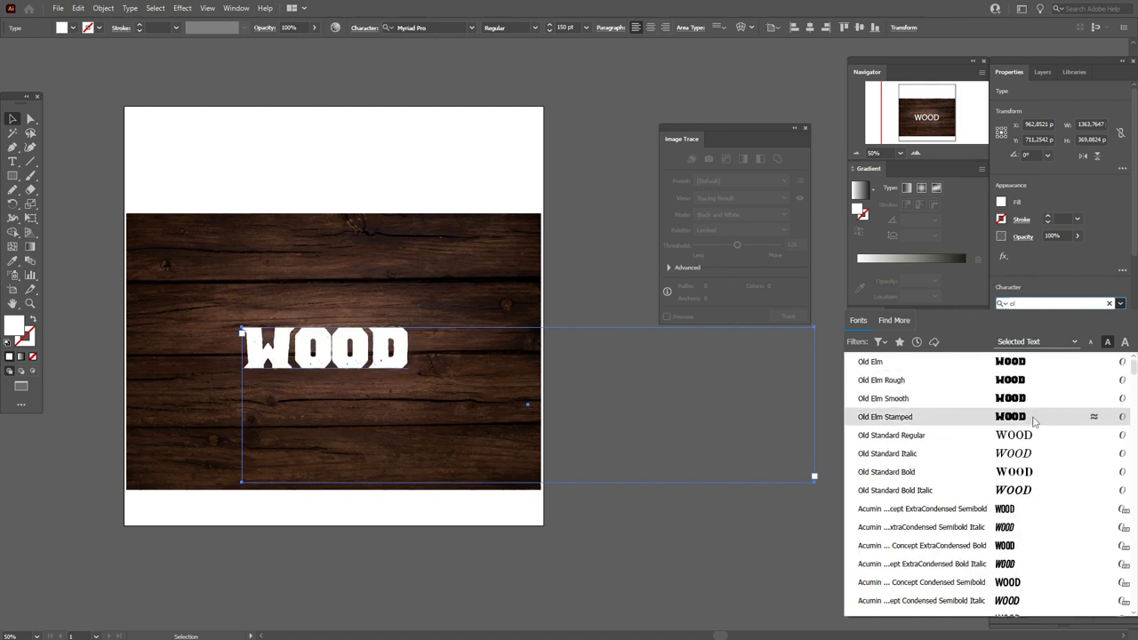
pyautogui.click(885, 416)
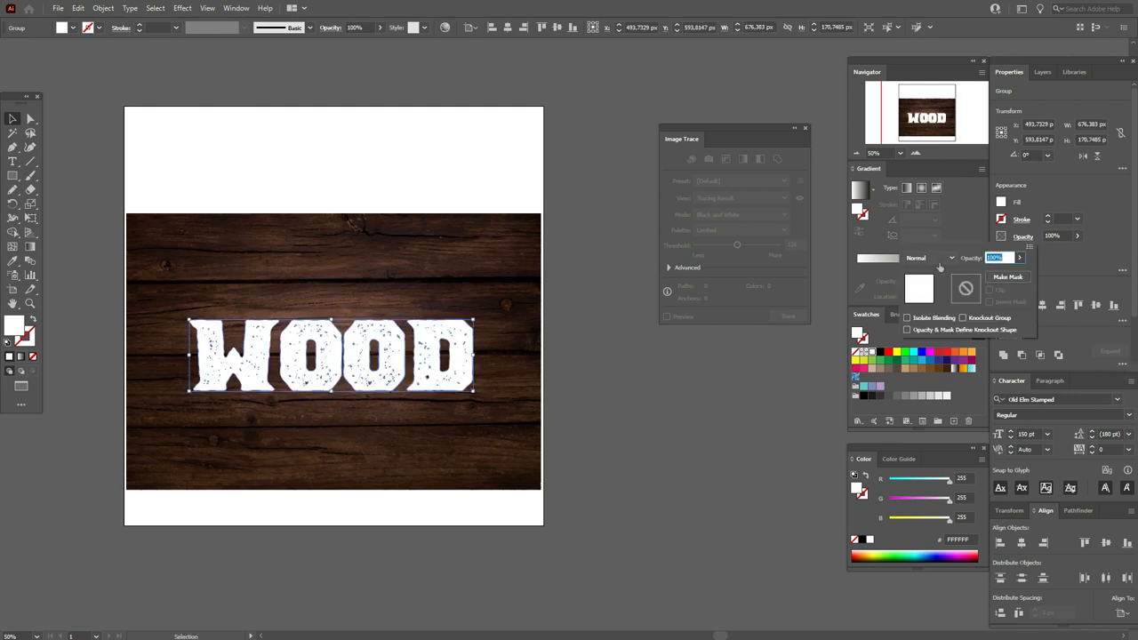
# Set the WOOD lettering's blending mode to Overlay and deselect to view the result.
pyautogui.click(928, 257)
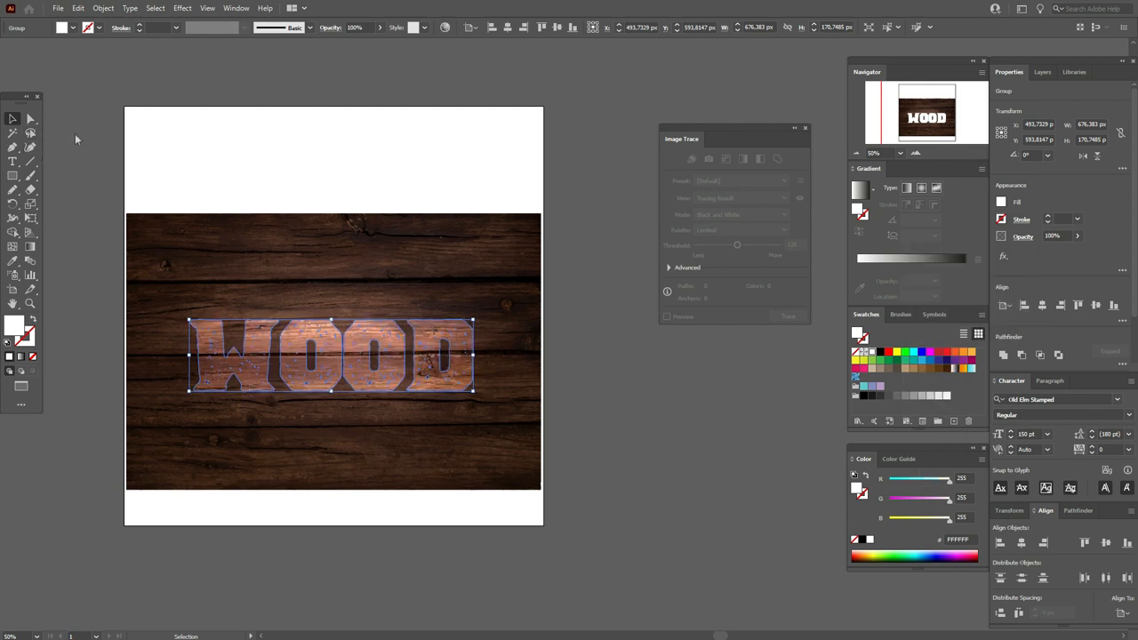
pyautogui.click(661, 400)
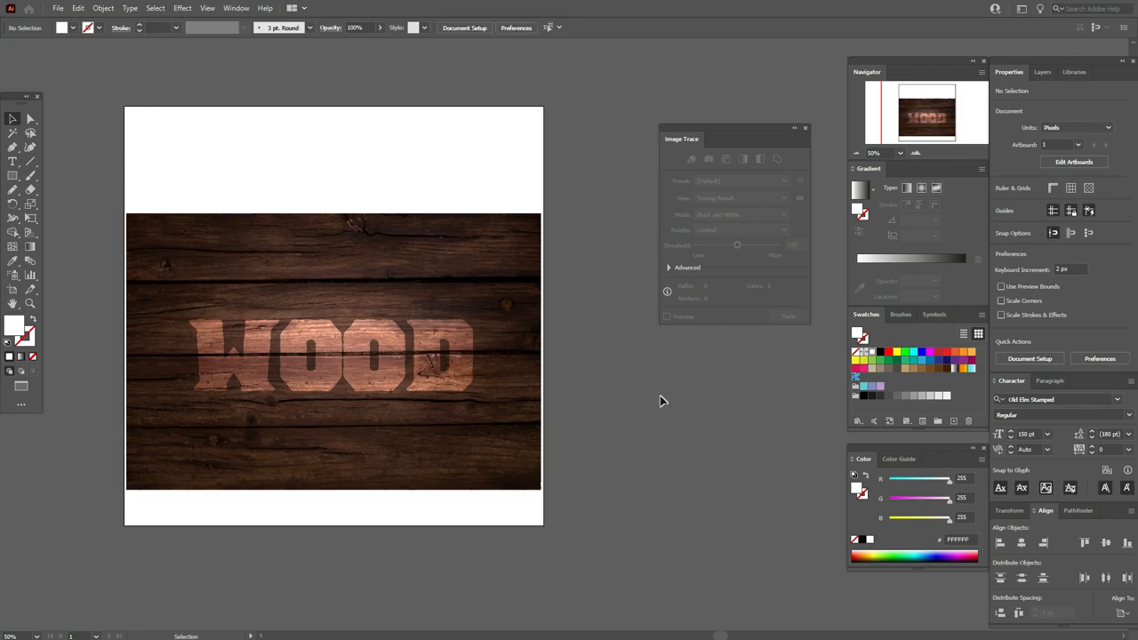